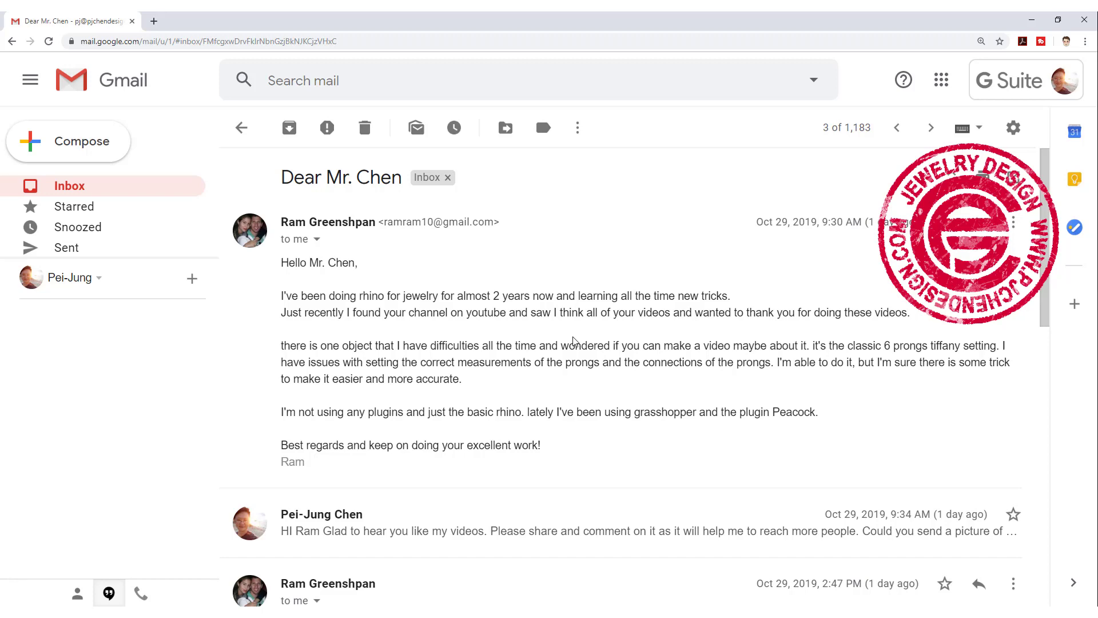
Scroll down the email thread to the attached six-prong ring photo.
{"action": "scroll", "scroll_direction": "down", "scroll_amount": 3}
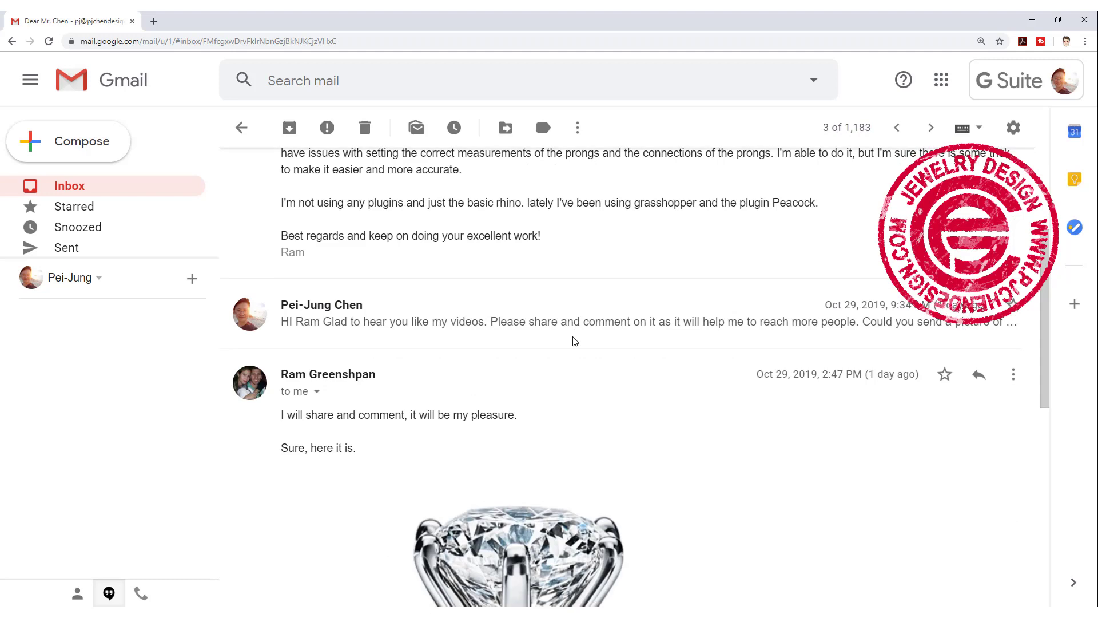
{"action": "scroll", "scroll_direction": "down", "scroll_amount": 3}
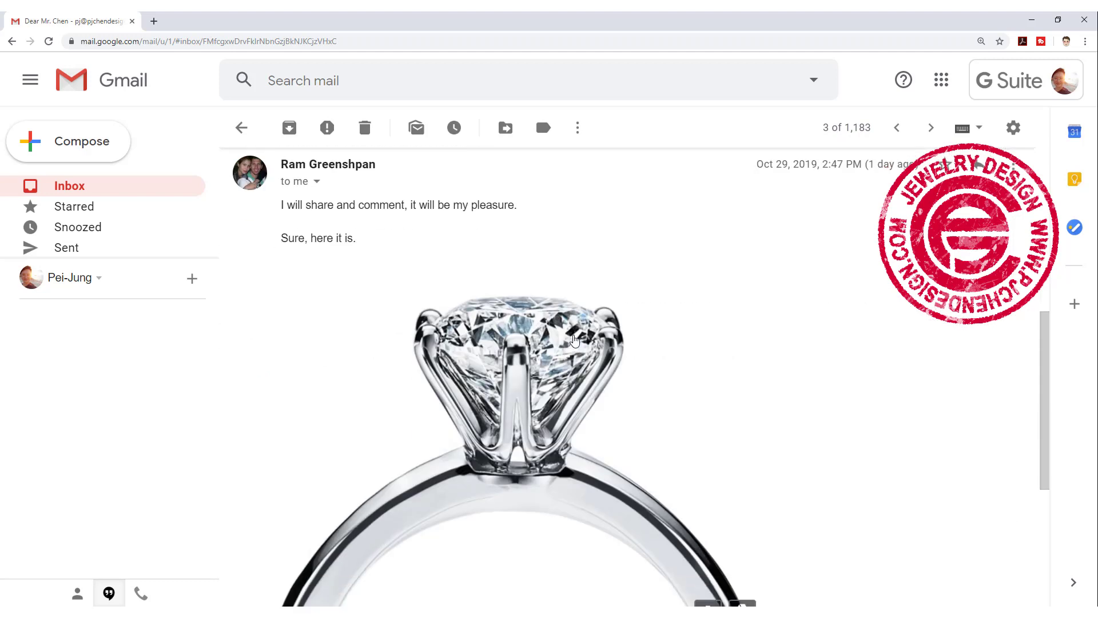
{"action": "mouse_move", "coordinate": [652, 364]}
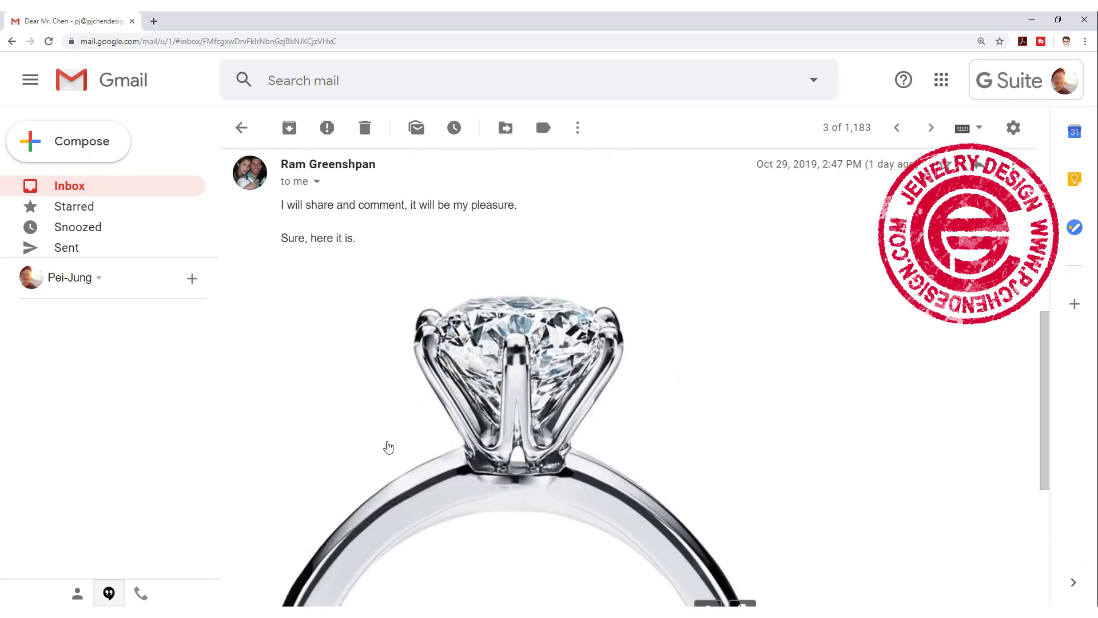
{"action": "mouse_move", "coordinate": [644, 428]}
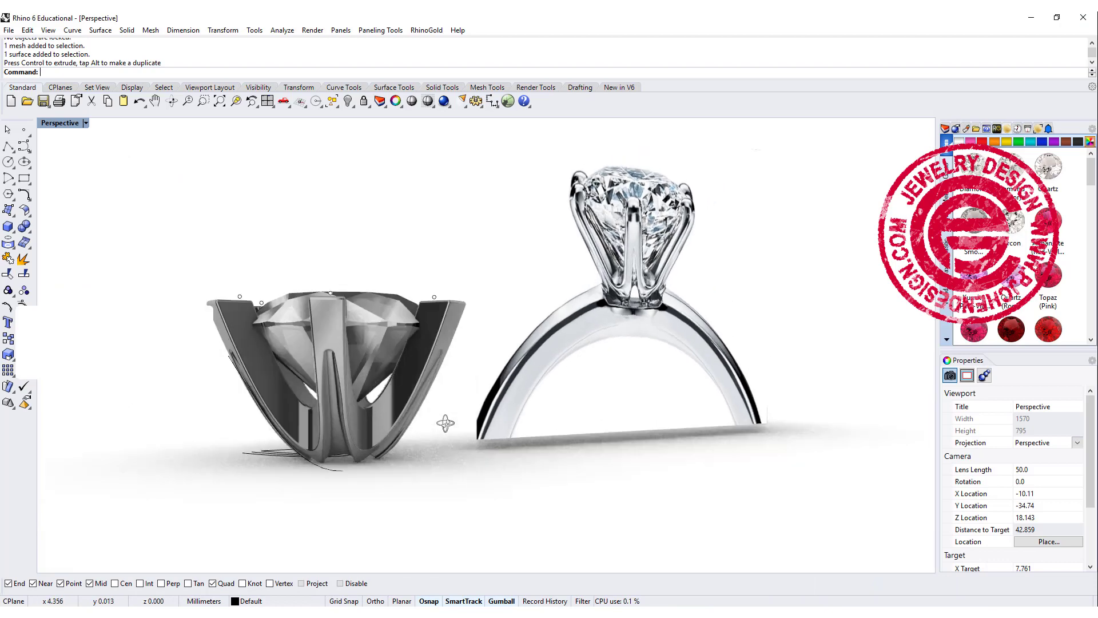
Switch to the Front viewport showing the red diamond and the reference image.
{"action": "left_click_drag", "start_coordinate": [449, 423], "coordinate": [335, 470]}
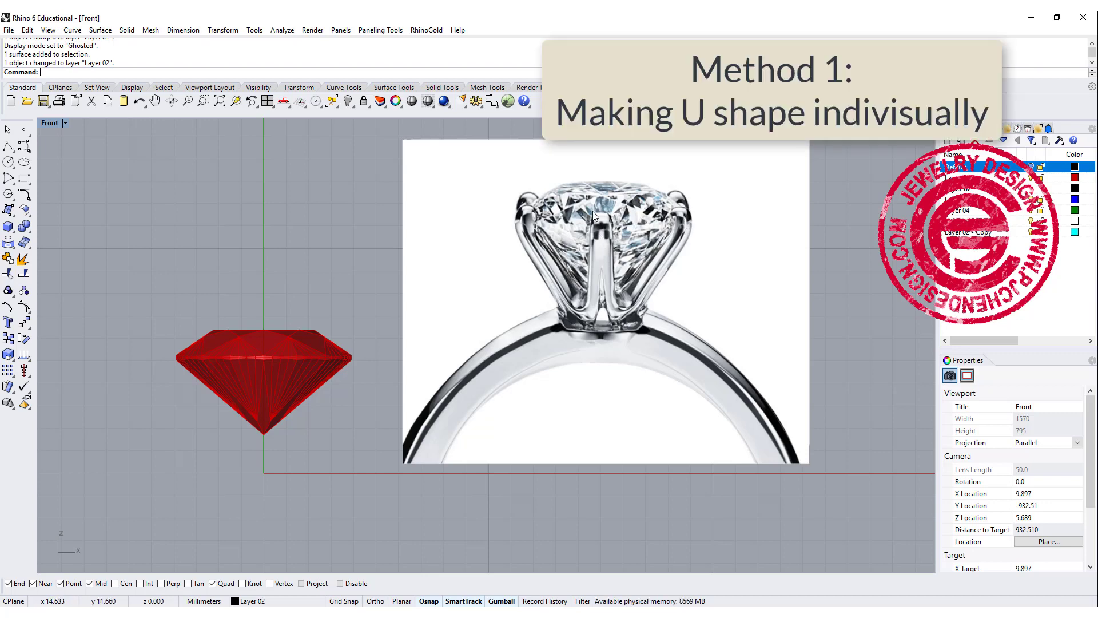
{"action": "mouse_move", "coordinate": [501, 269]}
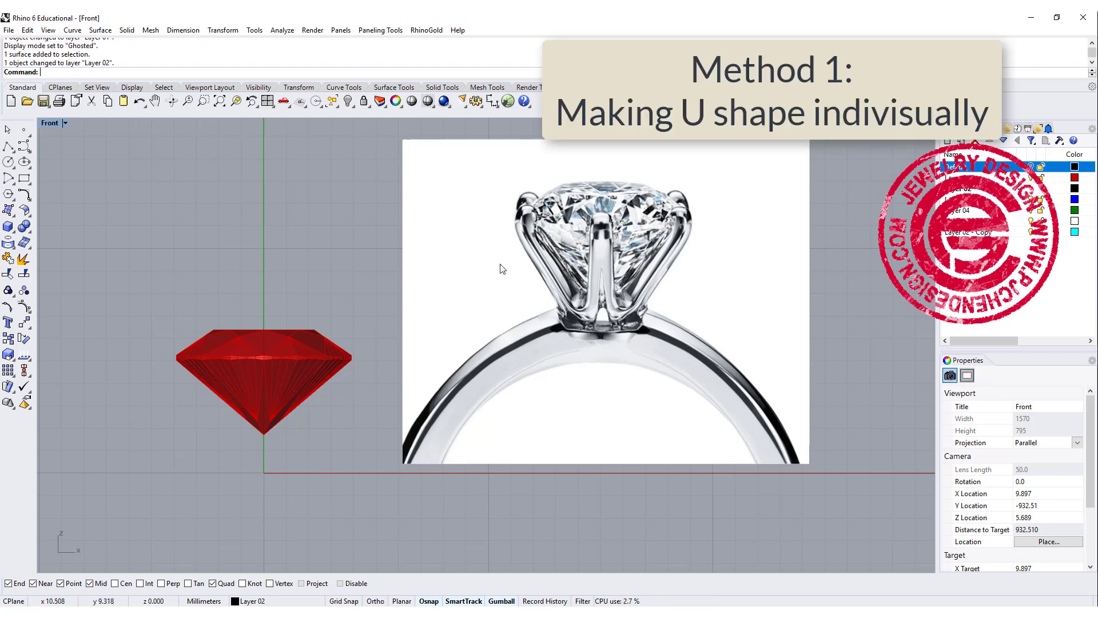
{"action": "mouse_move", "coordinate": [673, 278]}
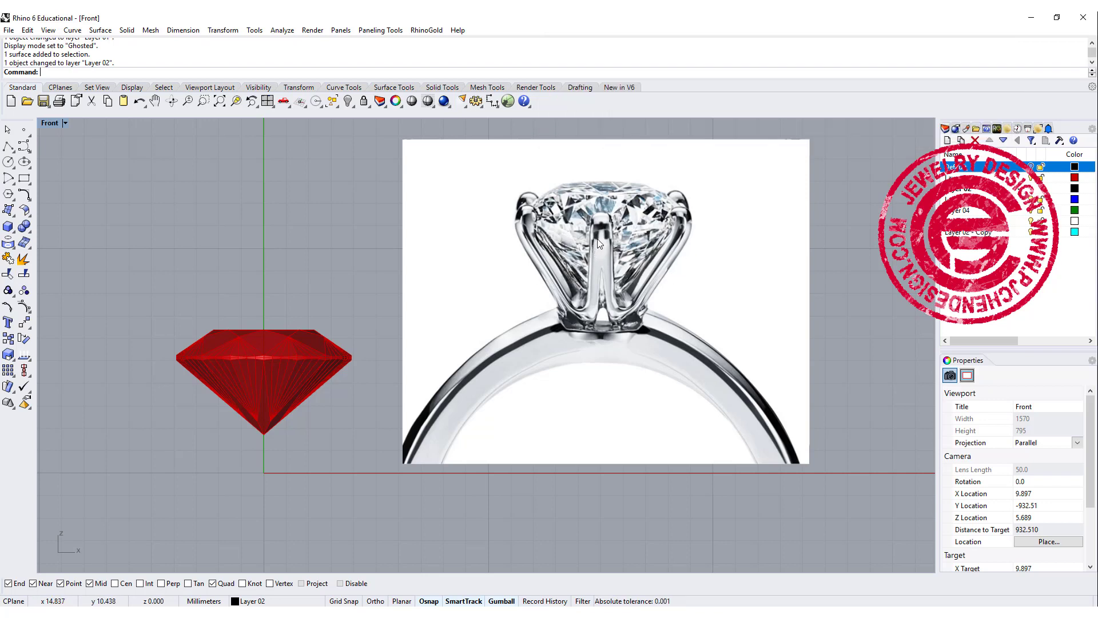
{"action": "mouse_move", "coordinate": [685, 261]}
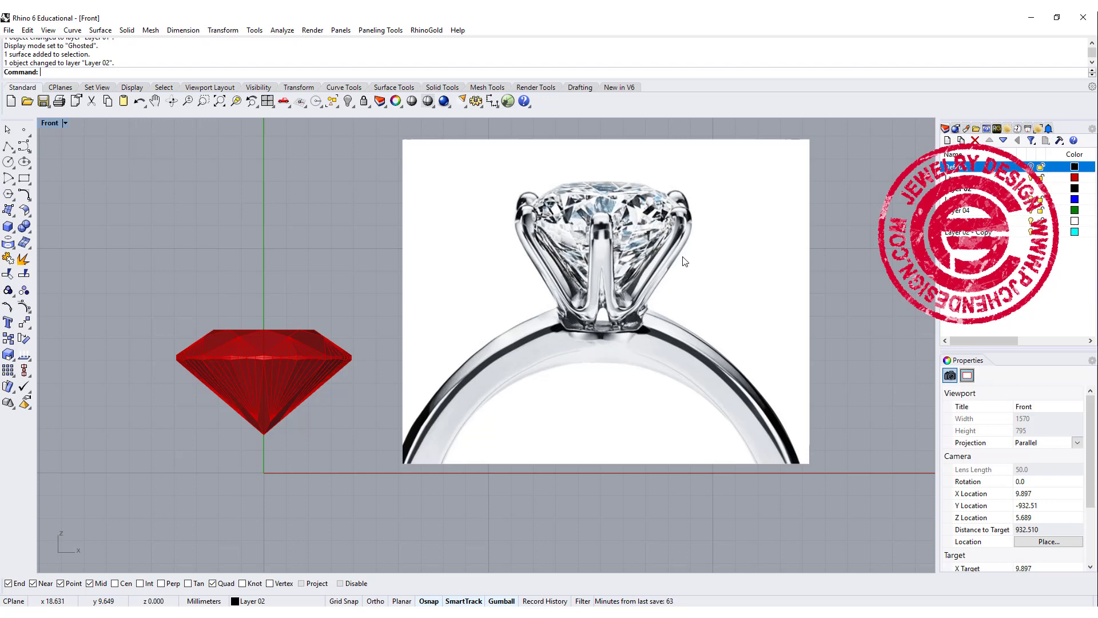
{"action": "mouse_move", "coordinate": [565, 228]}
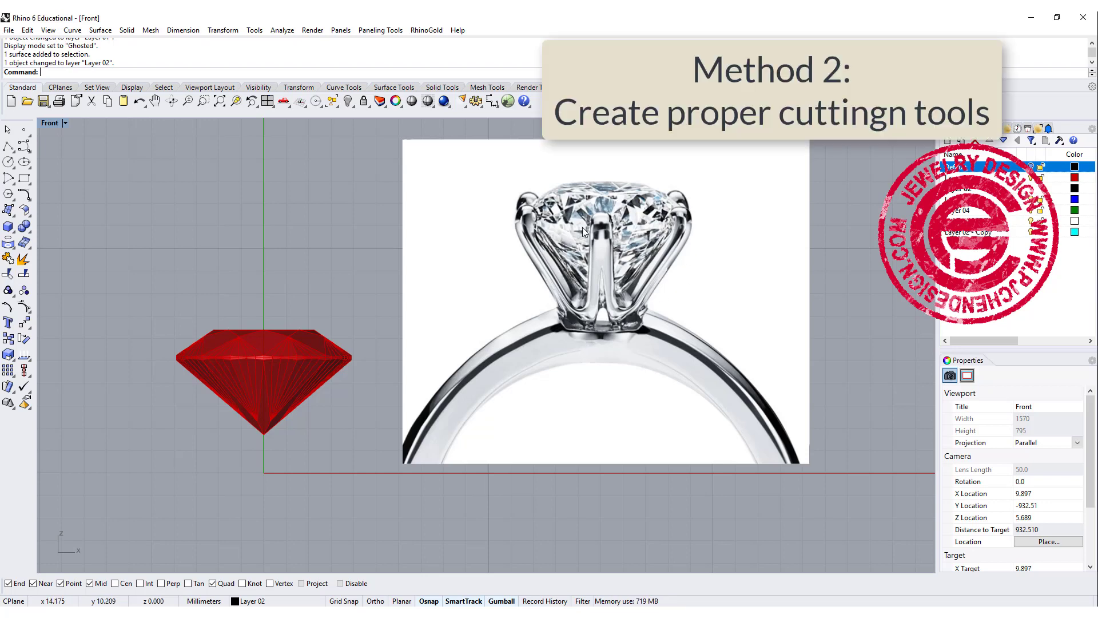
{"action": "mouse_move", "coordinate": [601, 343]}
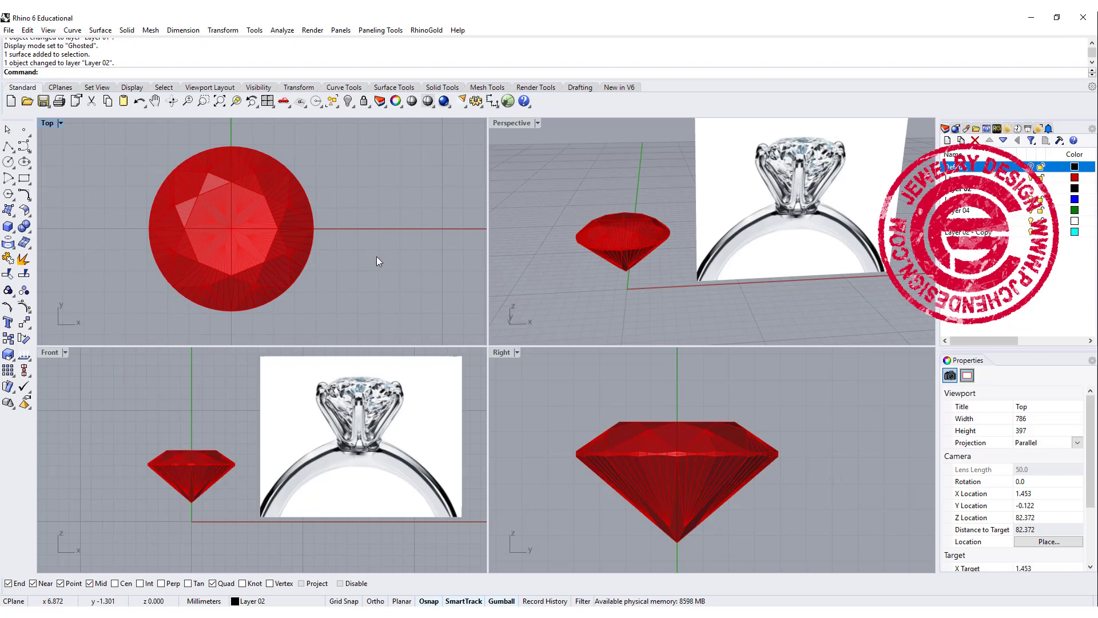
{"action": "mouse_move", "coordinate": [381, 258]}
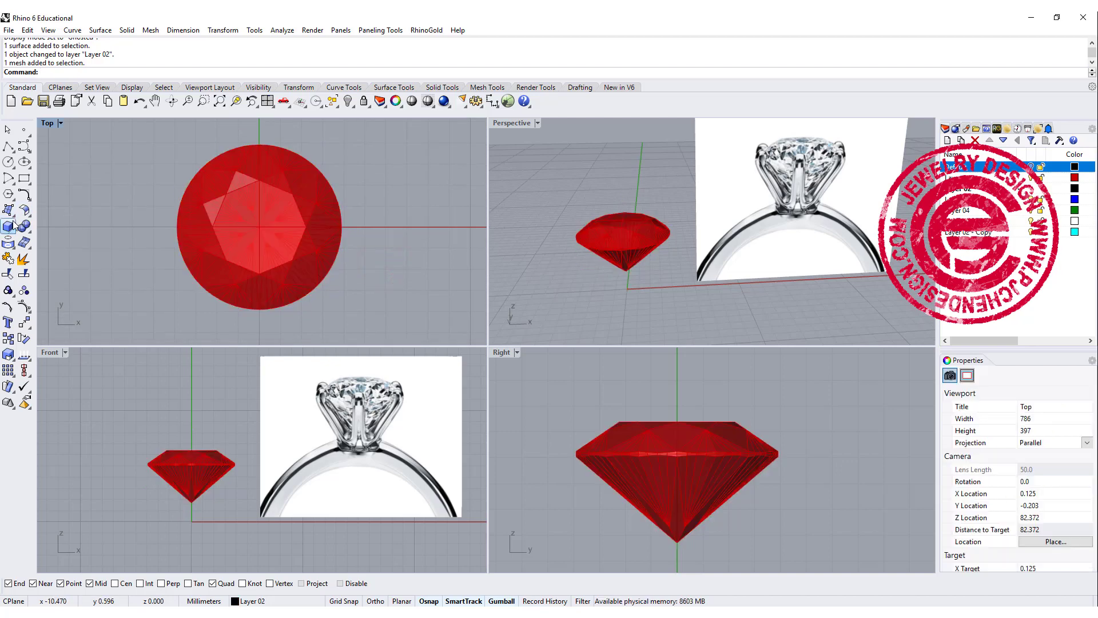
Start the Paraboloid surface to enclose the diamond with its rim above the girdle.
{"action": "left_click", "coordinate": [10, 227]}
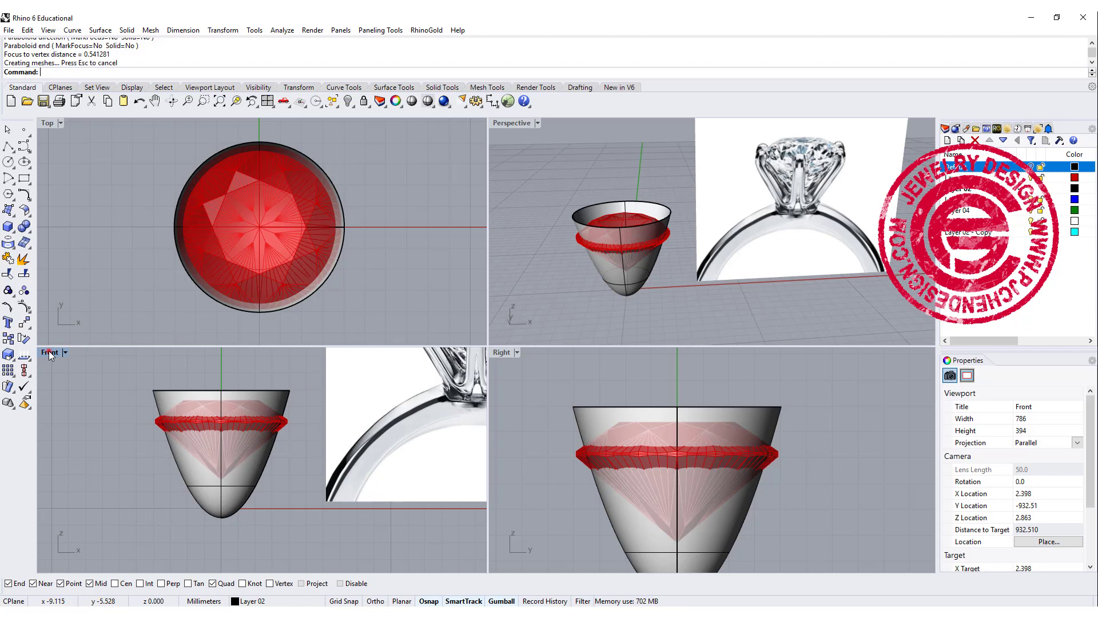
Maximize the Front viewport and select the paraboloid for vertical gumball scaling.
{"action": "double_click", "coordinate": [49, 123]}
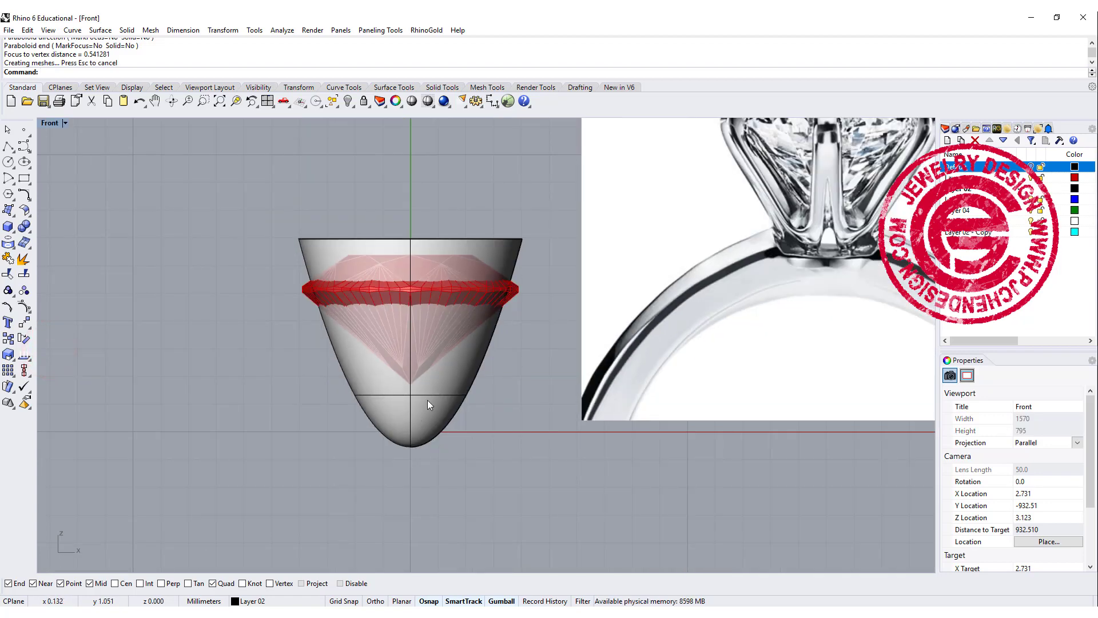
{"action": "left_click", "coordinate": [429, 405]}
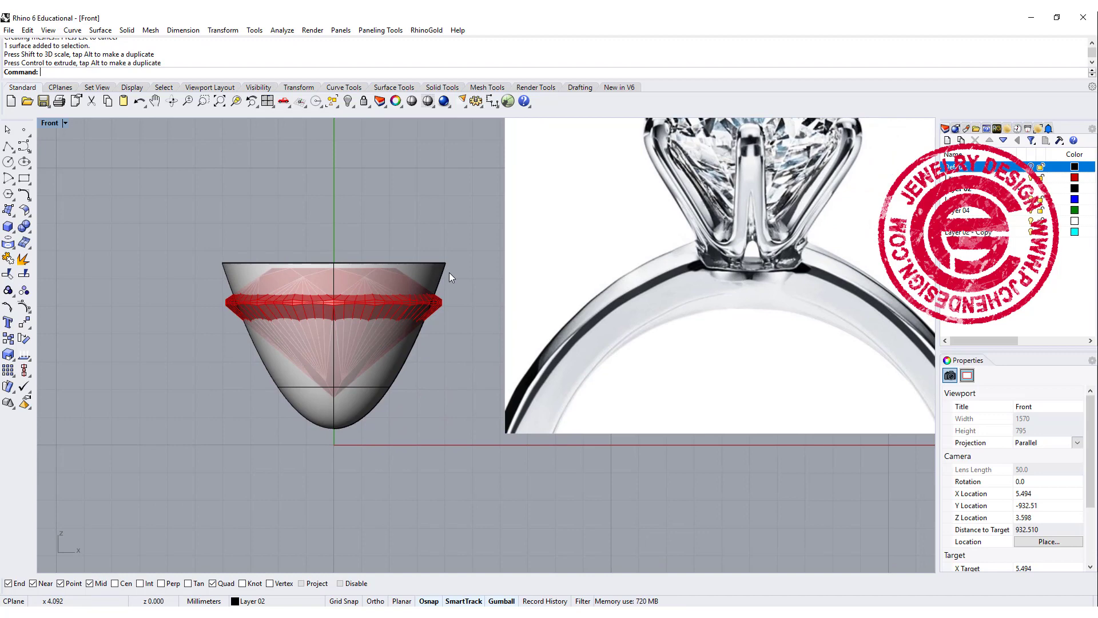
{"action": "mouse_move", "coordinate": [448, 274]}
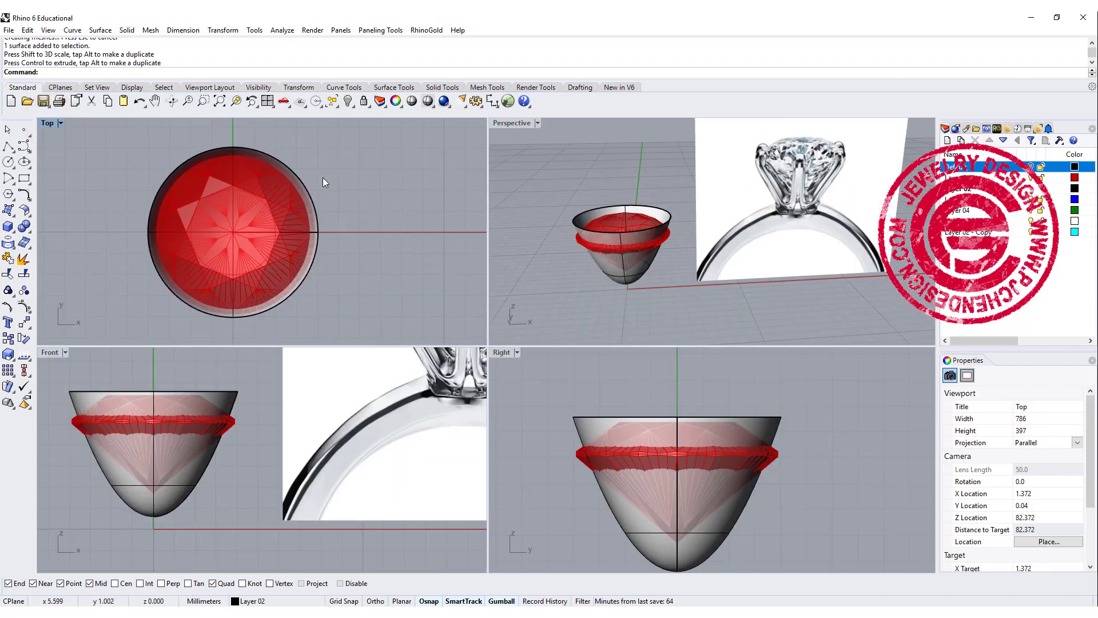
{"action": "mouse_move", "coordinate": [214, 149]}
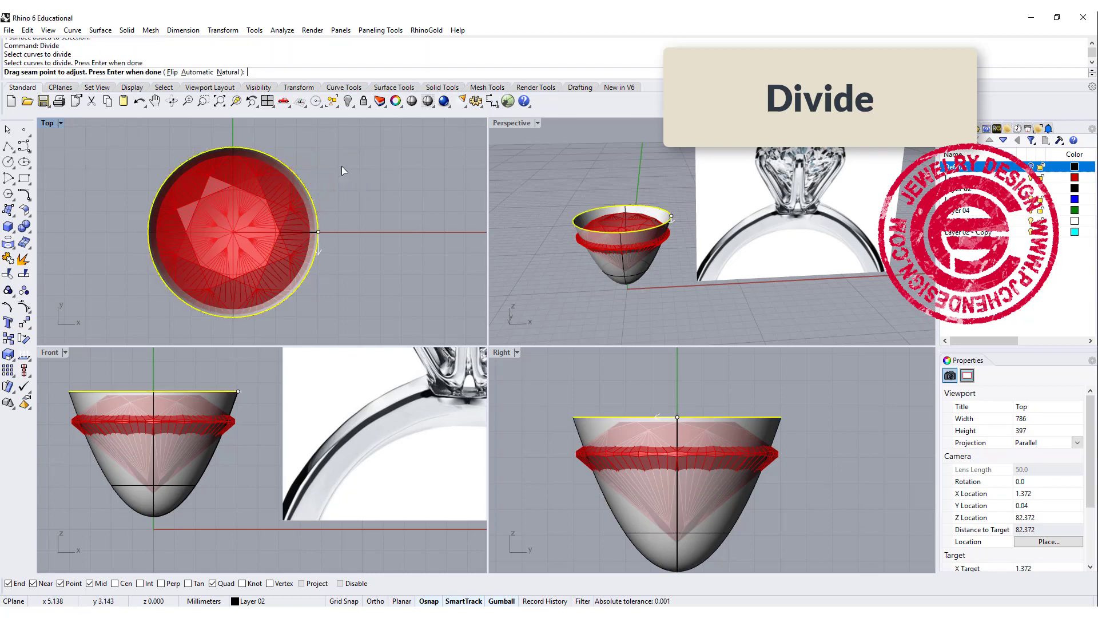
Accept dividing the paraboloid's top rim into 6 evenly spaced points.
{"action": "key", "text": "enter"}
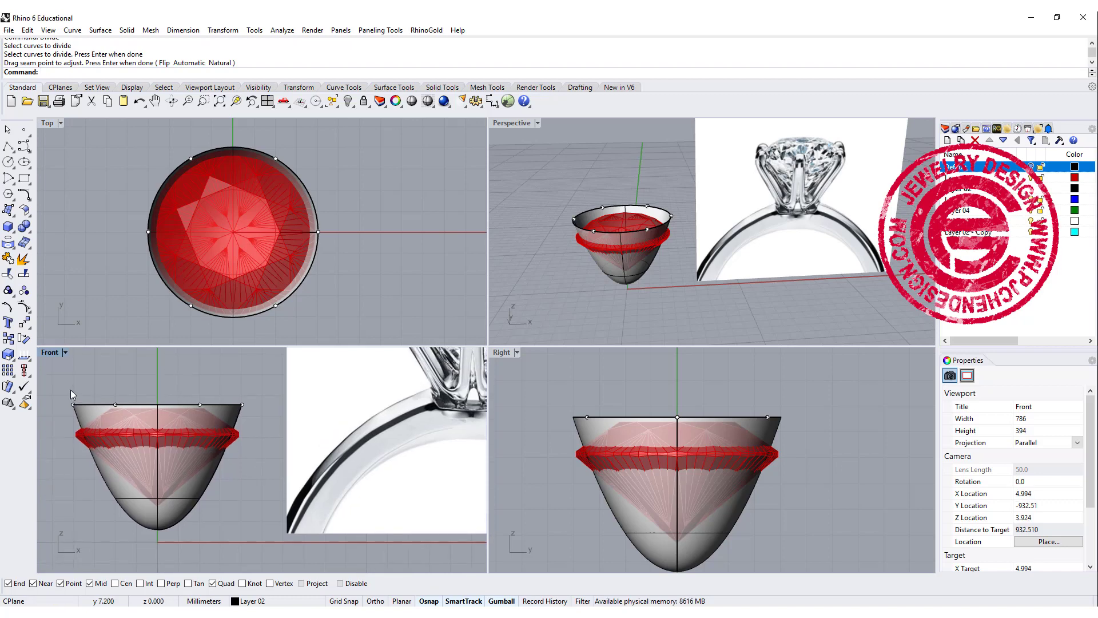
{"action": "mouse_move", "coordinate": [369, 406]}
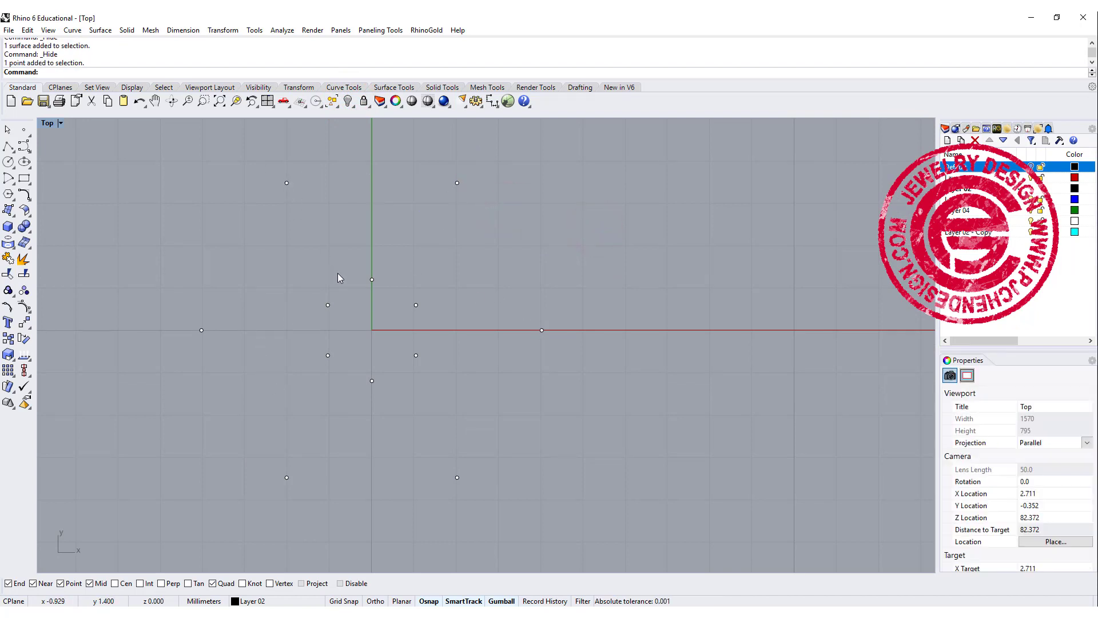
{"action": "mouse_move", "coordinate": [295, 194]}
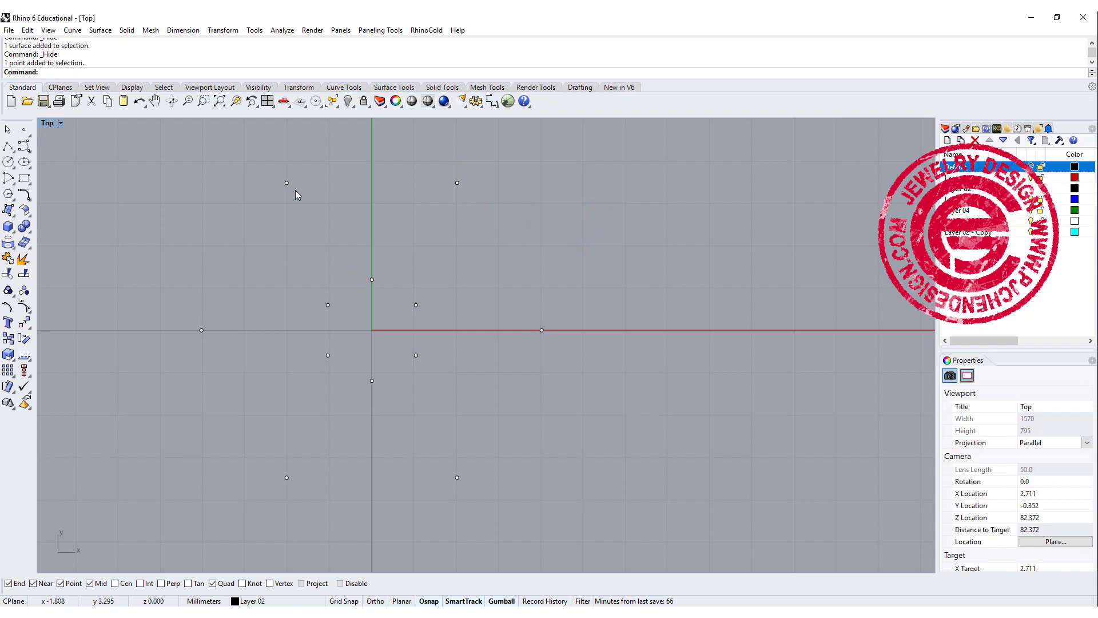
{"action": "mouse_move", "coordinate": [82, 192]}
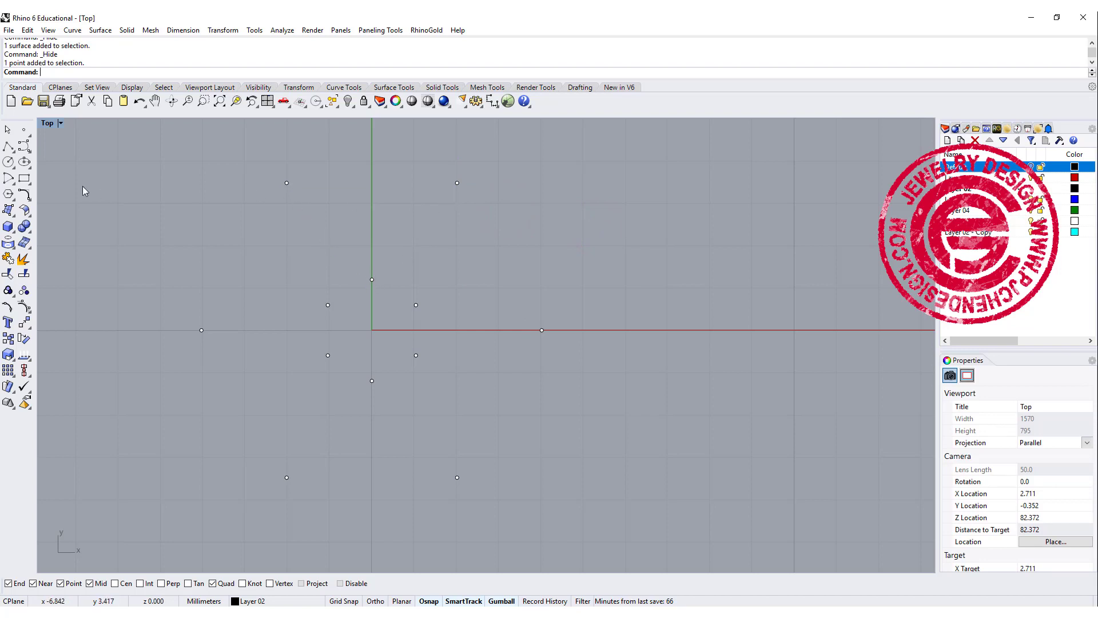
{"action": "mouse_move", "coordinate": [23, 179]}
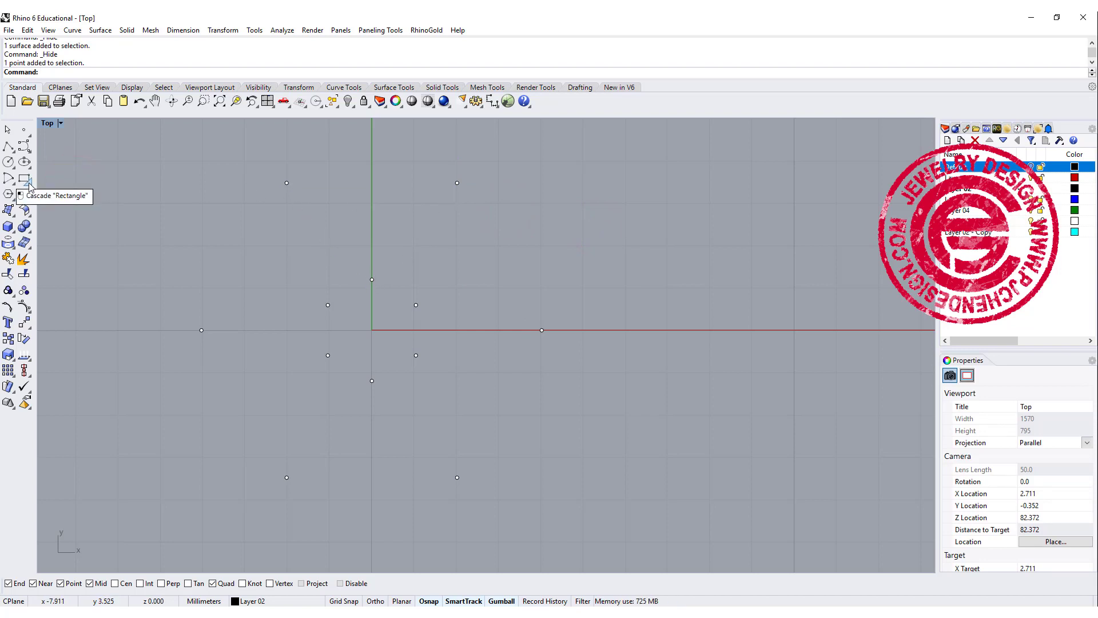
Interpolate a U-shaped curve from a rim point through the inner point to the next rim point.
{"action": "left_click", "coordinate": [9, 146]}
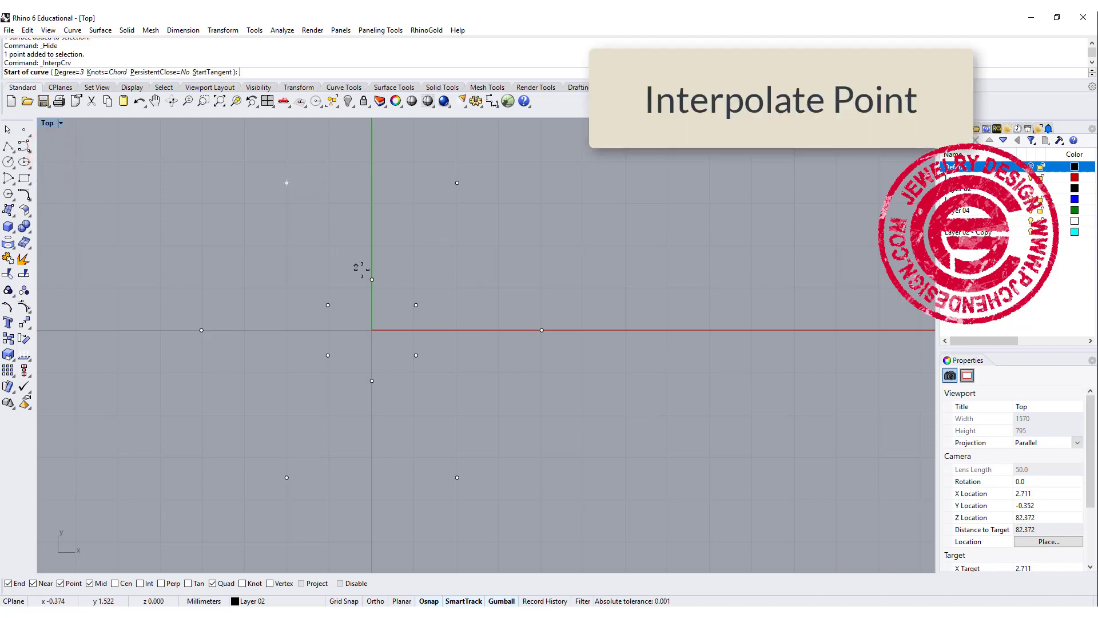
{"action": "left_click", "coordinate": [370, 276]}
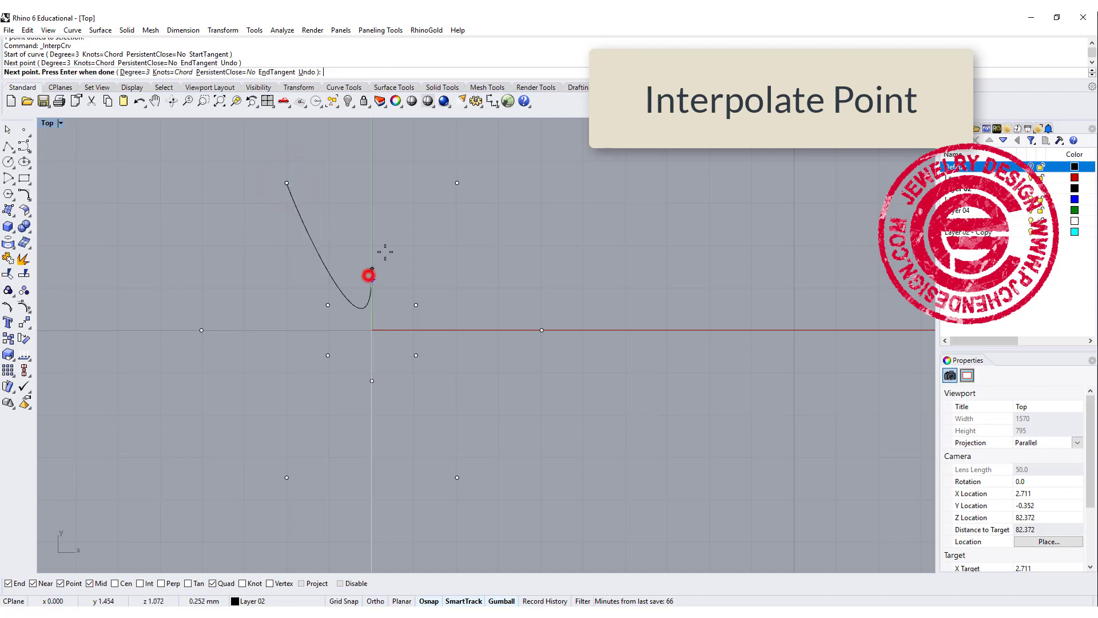
{"action": "left_click", "coordinate": [457, 183]}
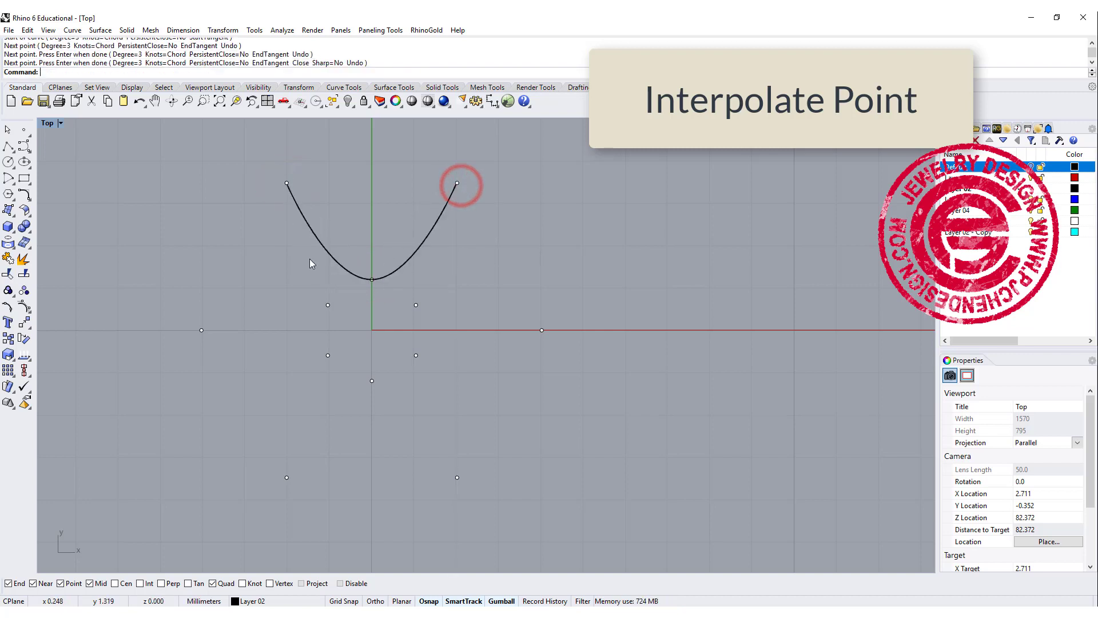
{"action": "left_click", "coordinate": [457, 185]}
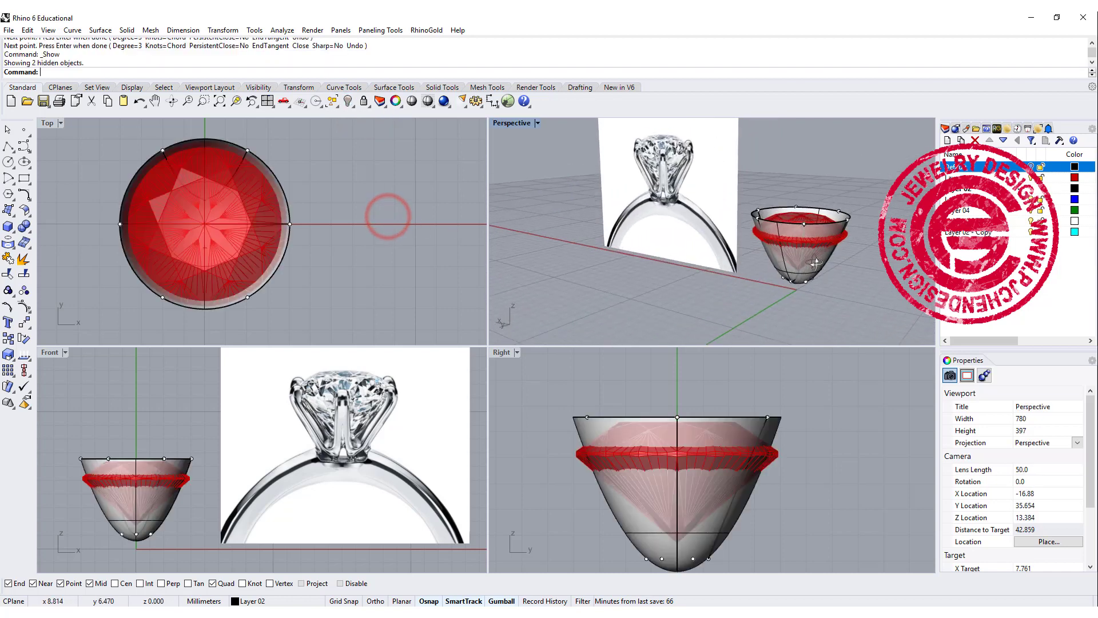
Rotate the perspective view around the setting.
{"action": "left_click_drag", "start_coordinate": [813, 263], "coordinate": [841, 255]}
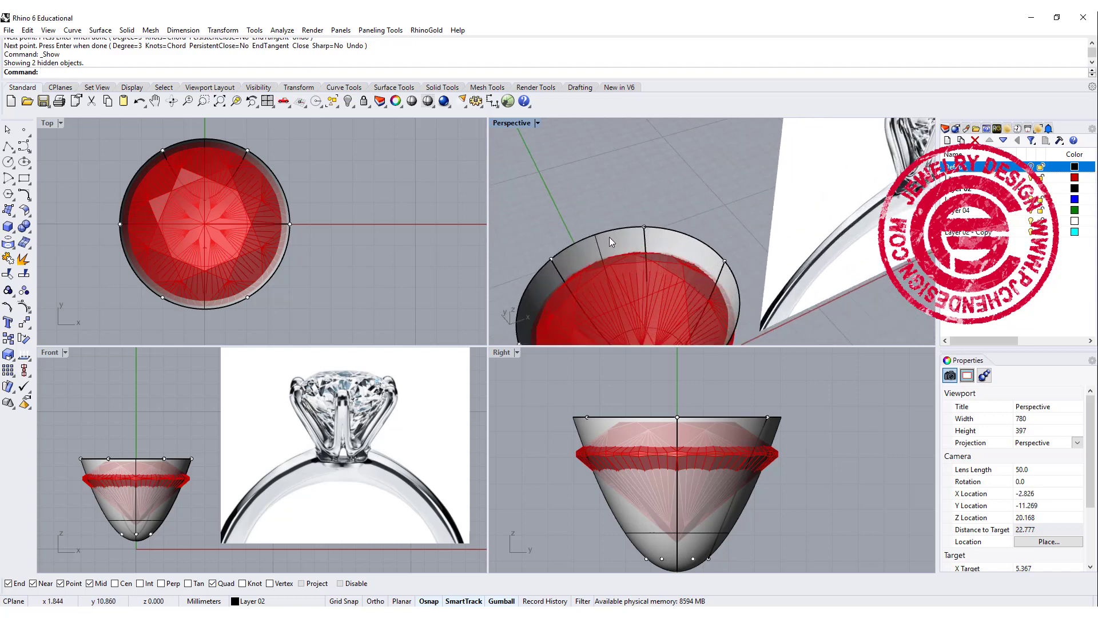
{"action": "mouse_move", "coordinate": [623, 242]}
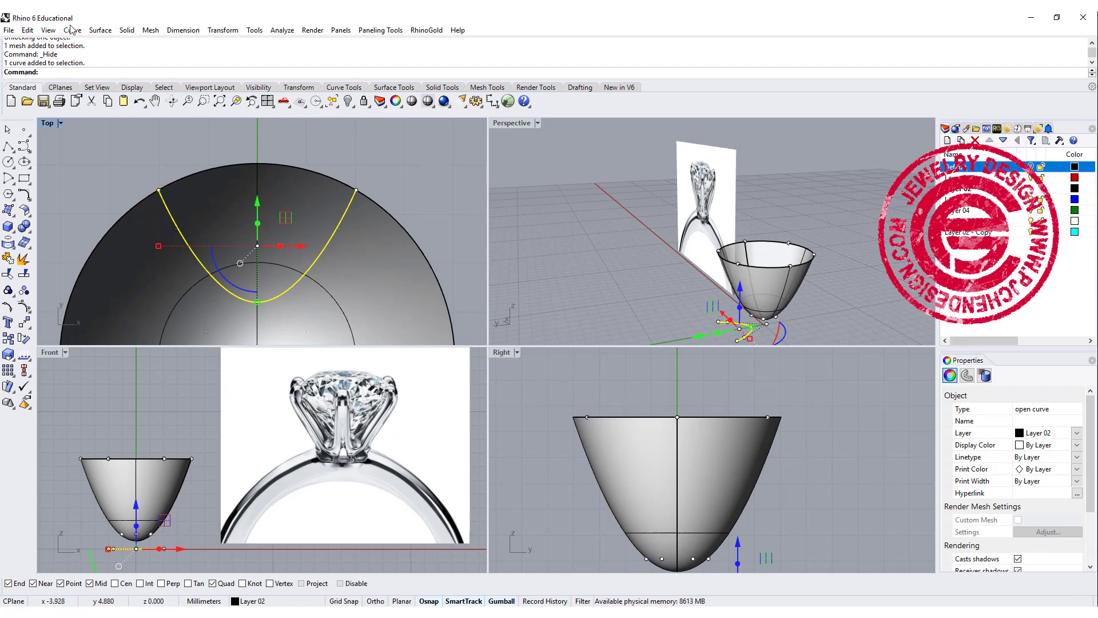
Extend both ends of the U-shaped prong curve with straight lines past the shell rim.
{"action": "left_click", "coordinate": [71, 30]}
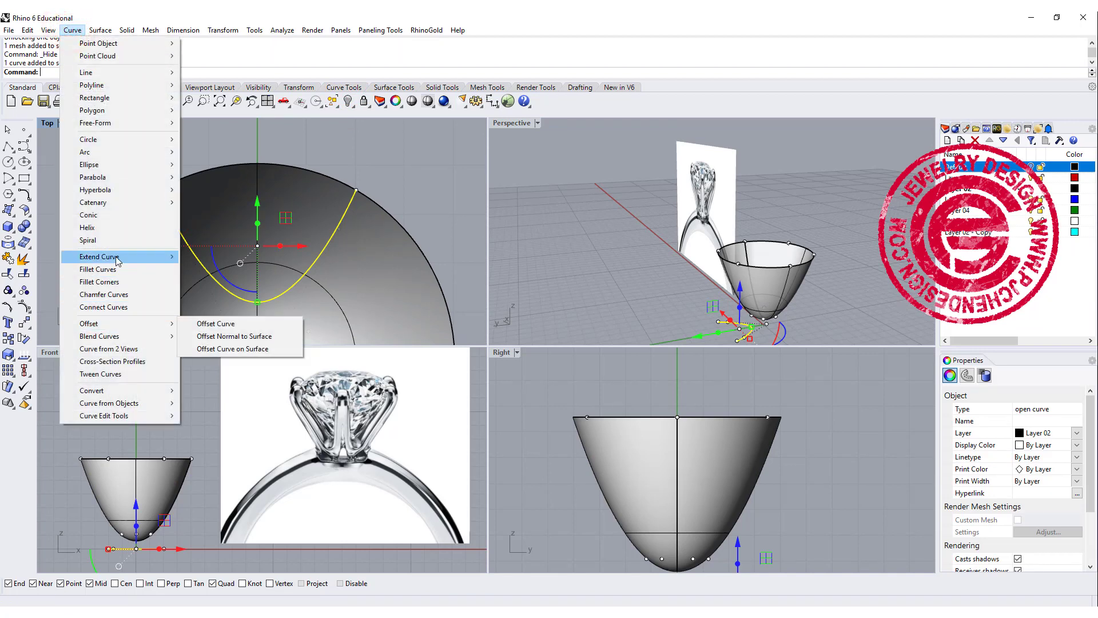
{"action": "left_click", "coordinate": [98, 258]}
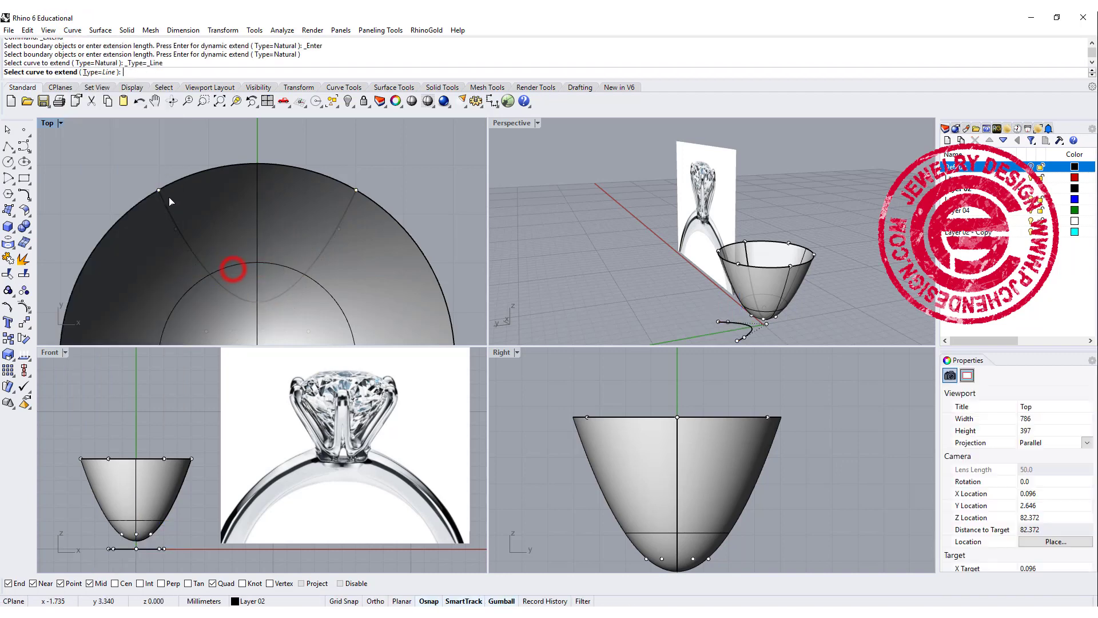
{"action": "left_click", "coordinate": [143, 162]}
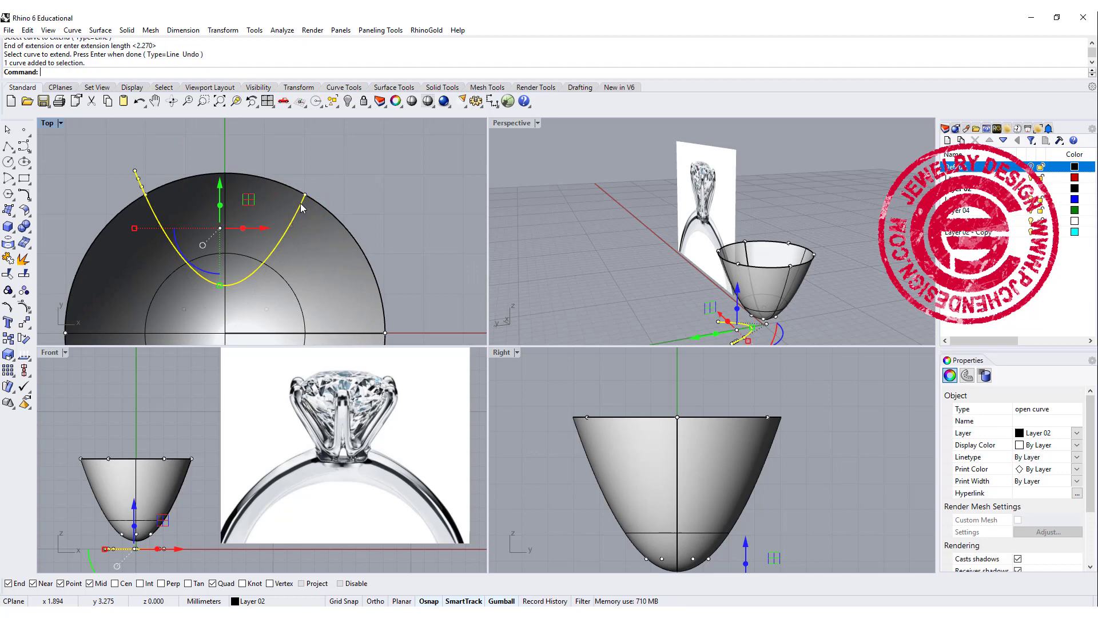
{"action": "left_click", "coordinate": [301, 199]}
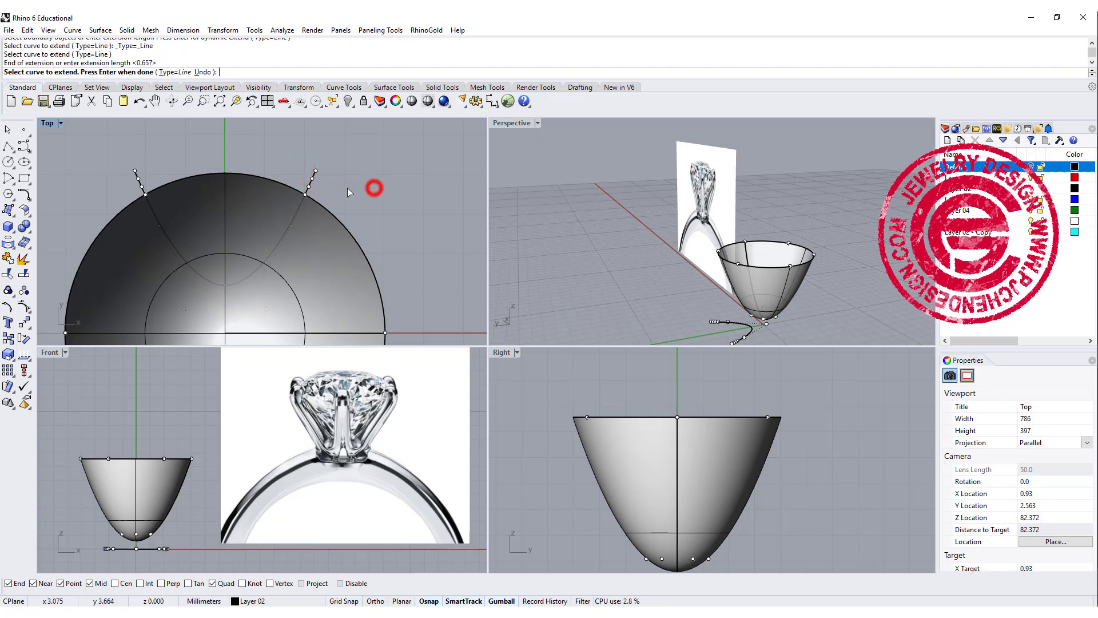
{"action": "left_click", "coordinate": [307, 177]}
{"action": "type", "text": "7"}
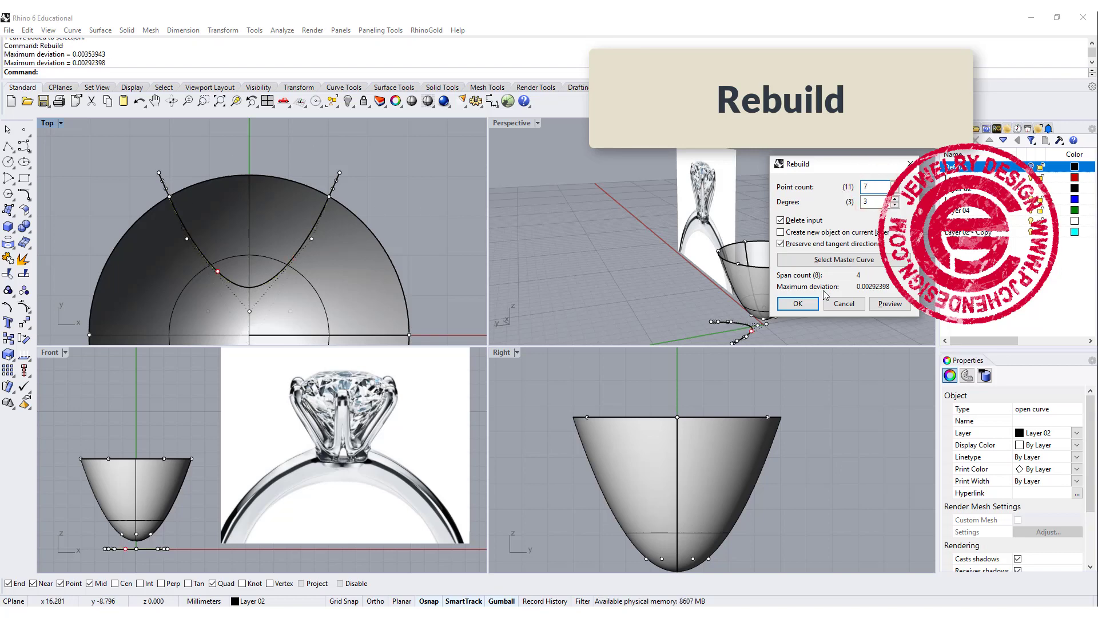
Rebuild the prong curve with 7 points, degree 3, and copy curve and shell to another layer.
{"action": "left_click", "coordinate": [798, 304]}
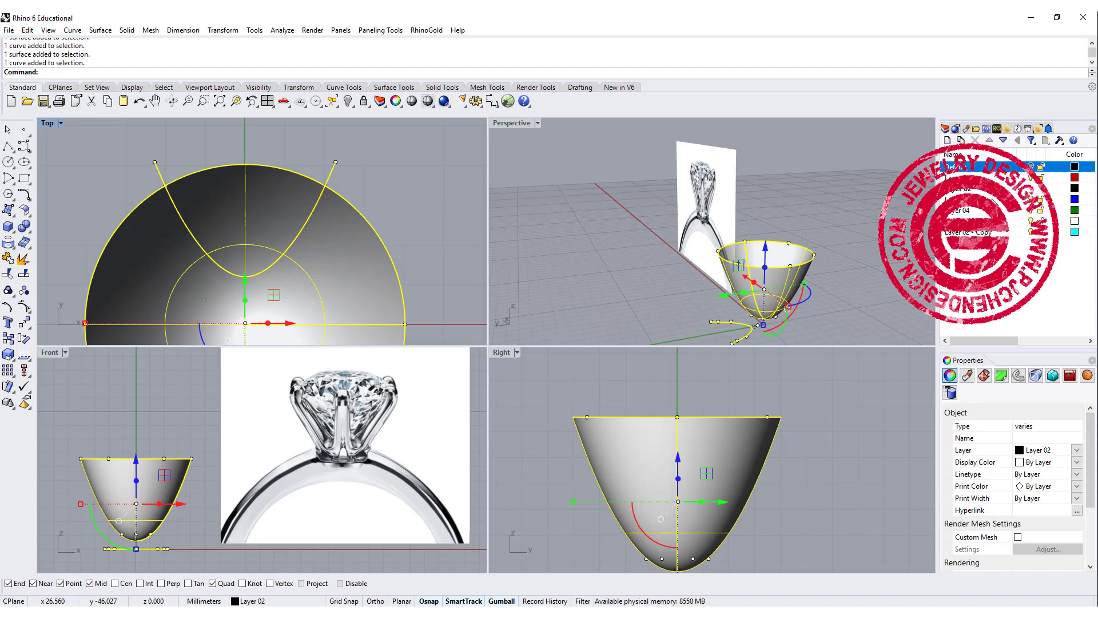
{"action": "right_click", "coordinate": [1010, 167]}
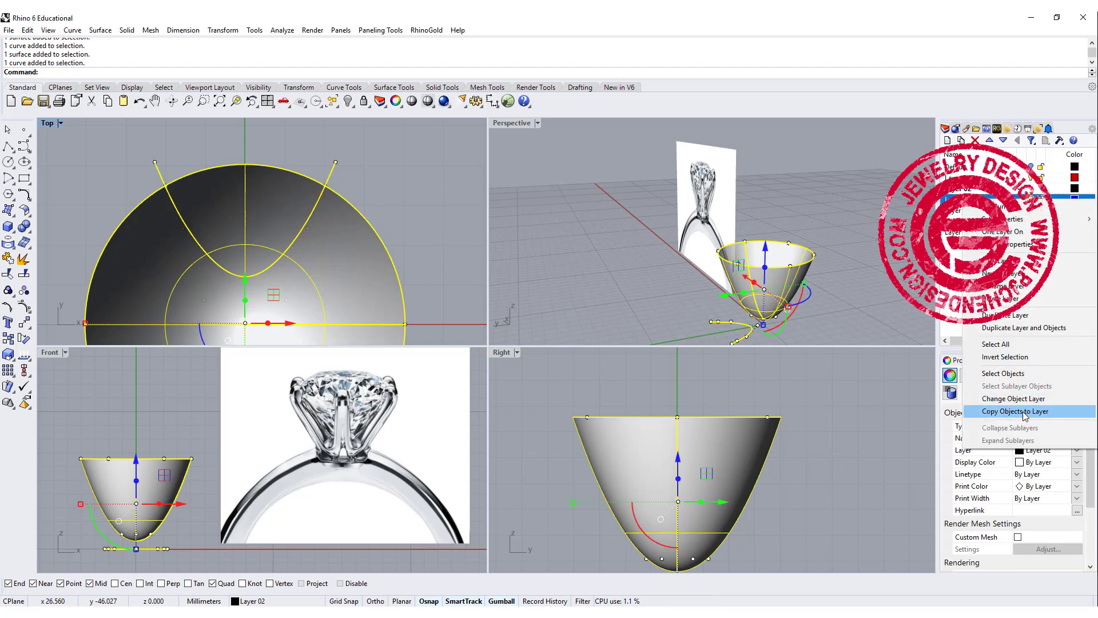
{"action": "left_click", "coordinate": [1014, 411]}
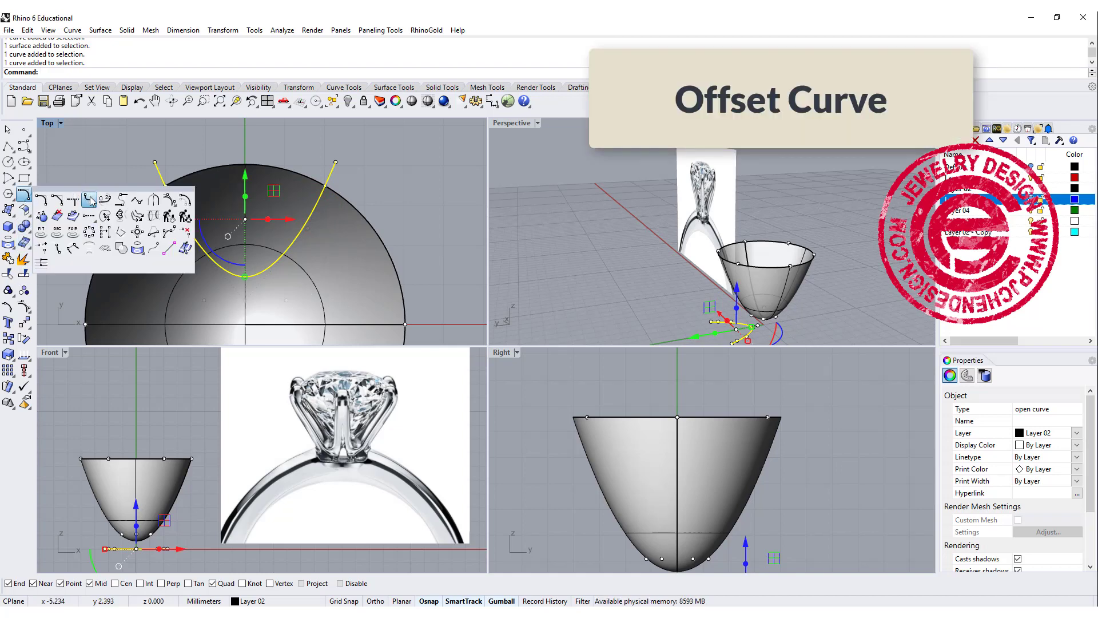
Offset the prong curve 0.5 to both sides to outline the prong width.
{"action": "left_click", "coordinate": [89, 200]}
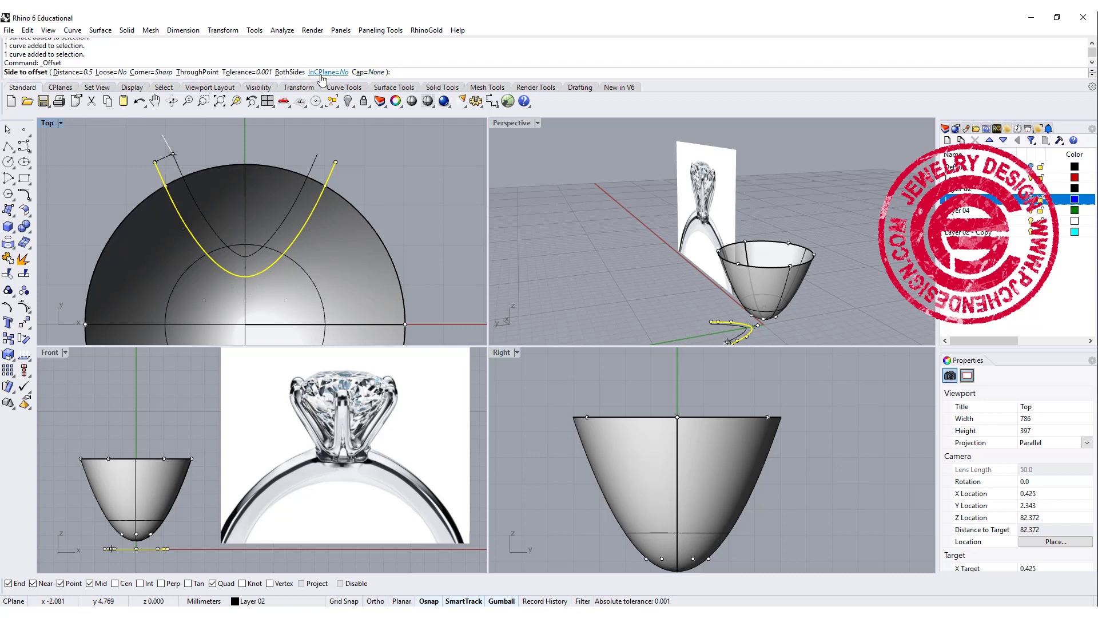
{"action": "left_click", "coordinate": [286, 62]}
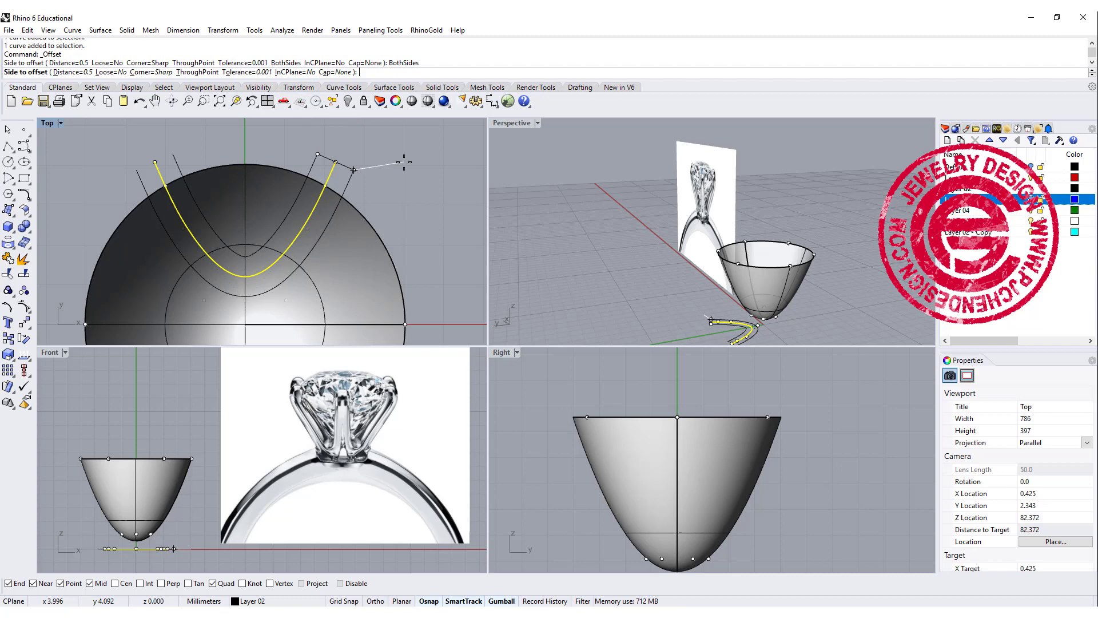
{"action": "left_click", "coordinate": [353, 171]}
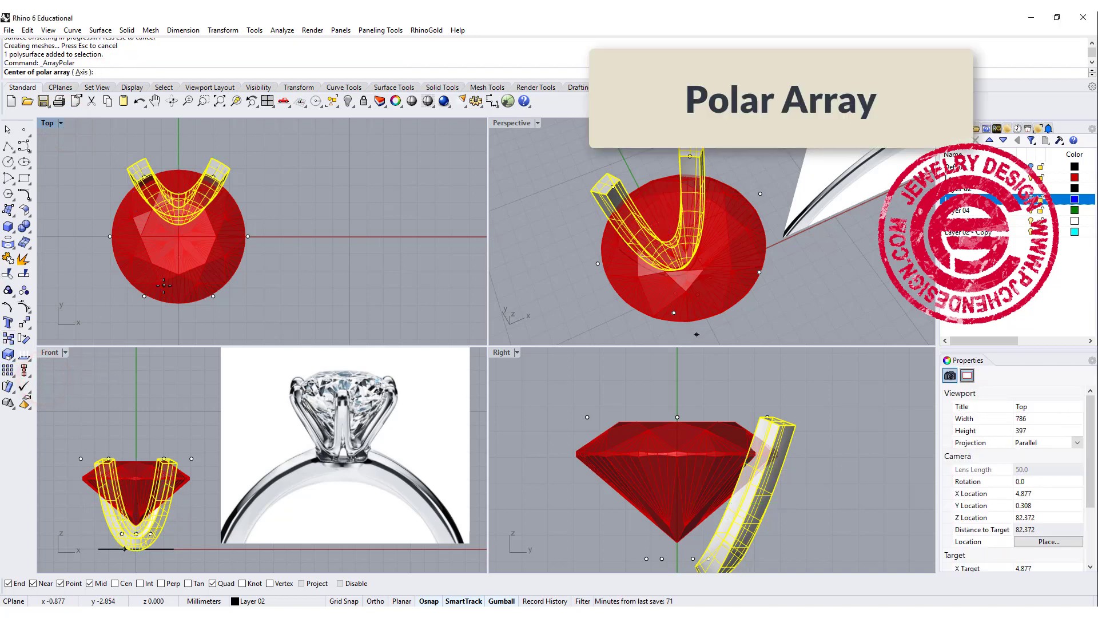
Polar-array the prong six times over 360° about the origin and inspect the junction in Perspective.
{"action": "left_click", "coordinate": [178, 236]}
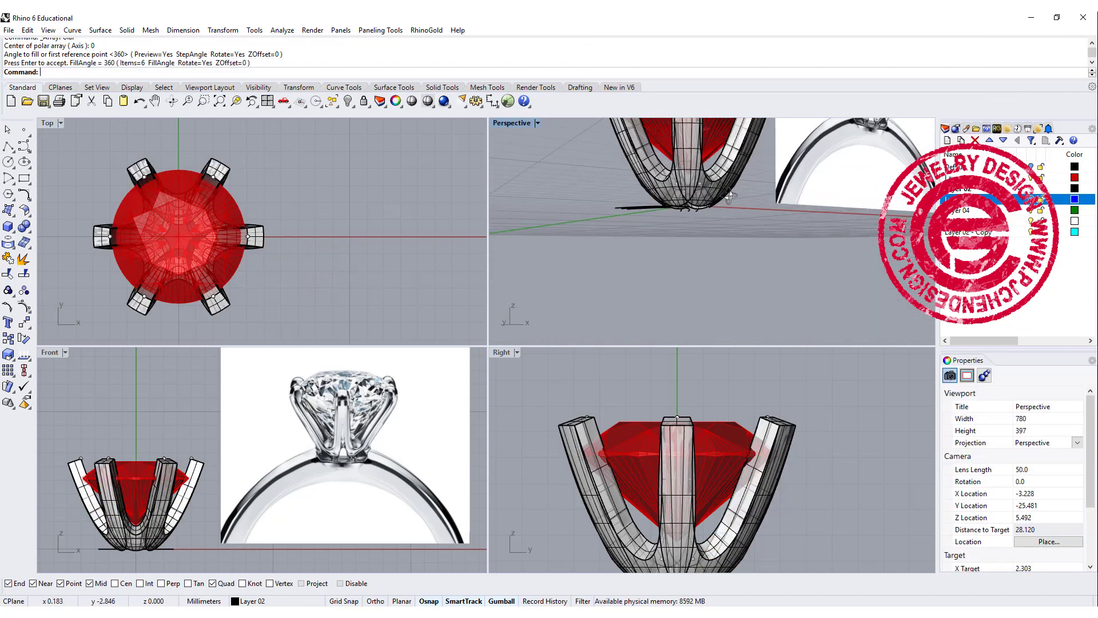
{"action": "double_click", "coordinate": [512, 122]}
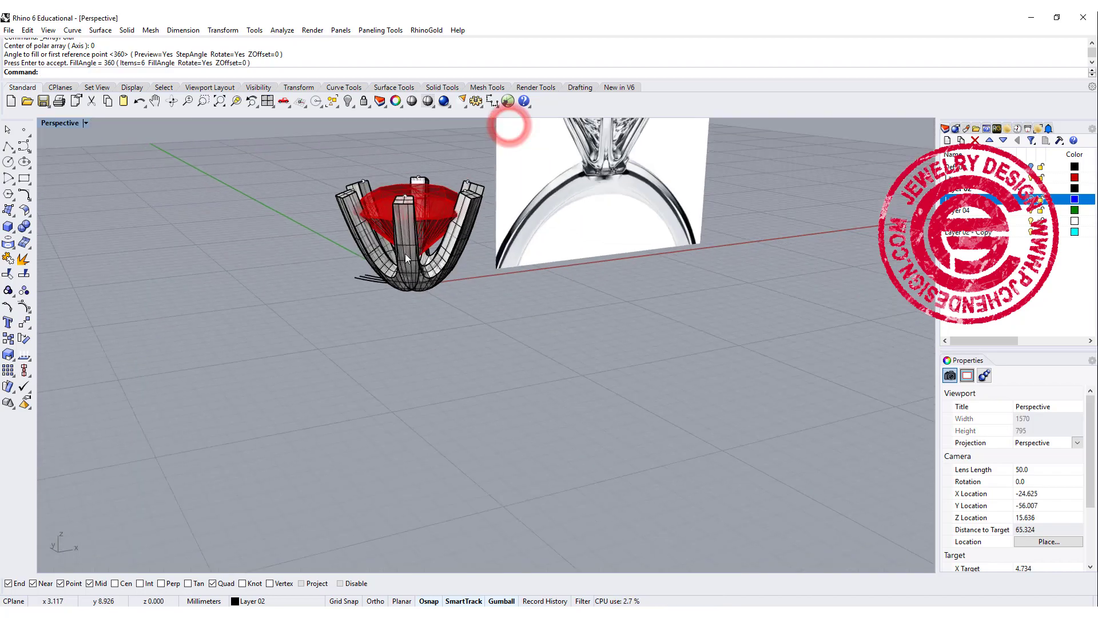
{"action": "left_click_drag", "start_coordinate": [491, 245], "coordinate": [512, 211]}
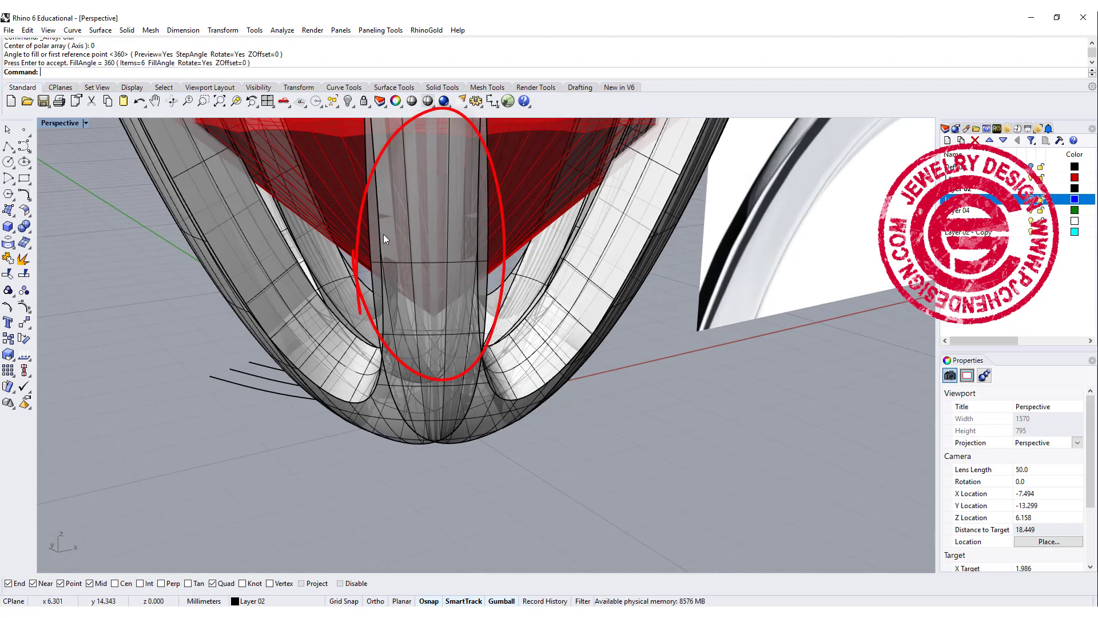
{"action": "mouse_move", "coordinate": [496, 244]}
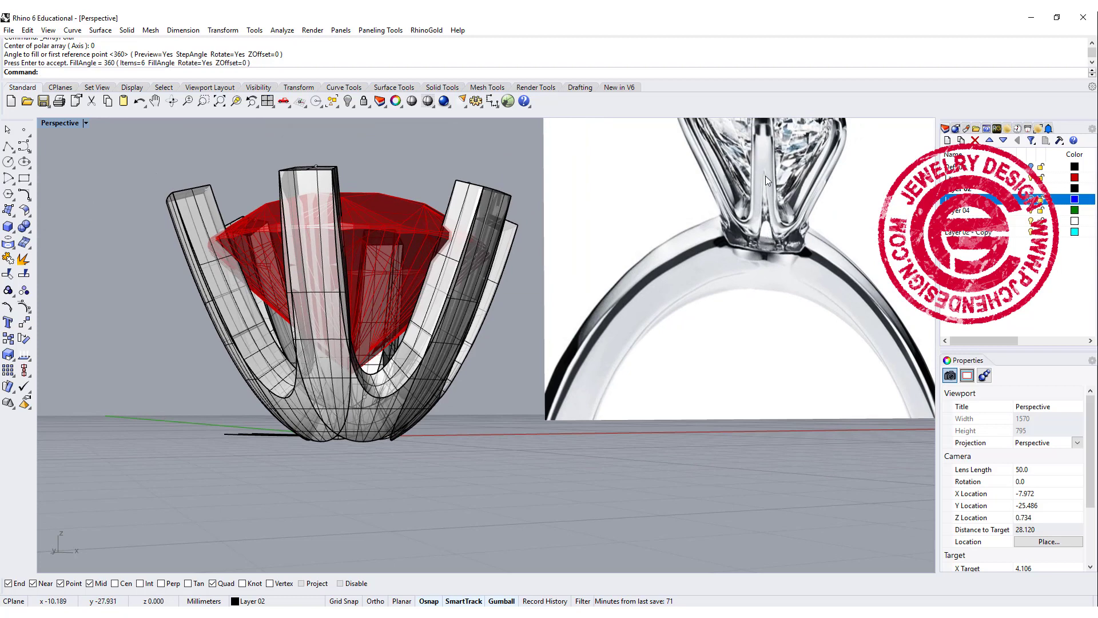
{"action": "mouse_move", "coordinate": [330, 442]}
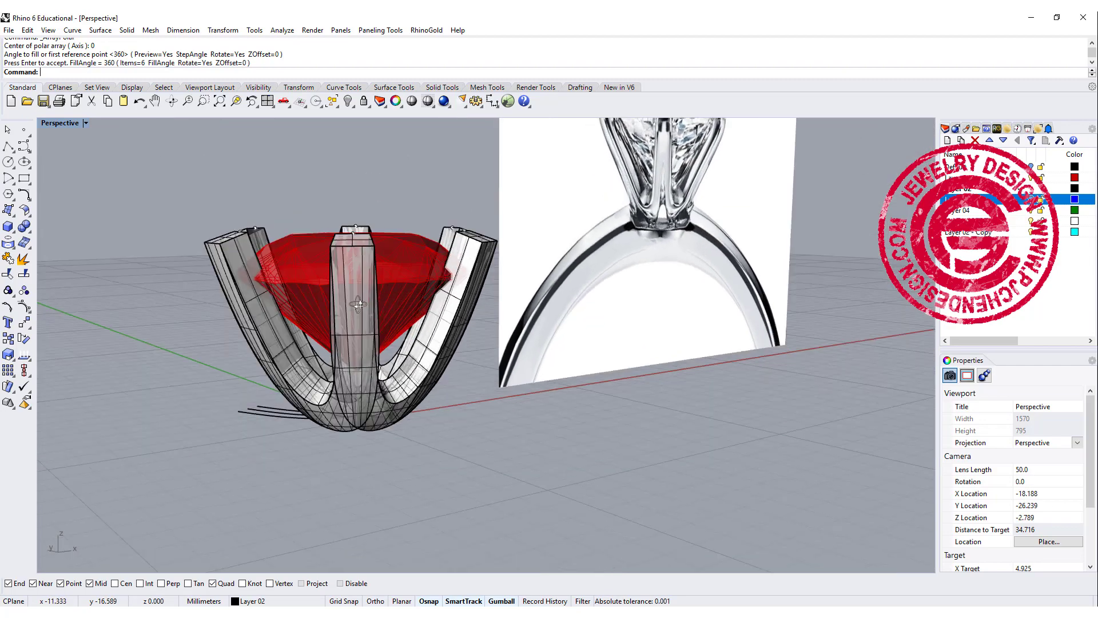
Switch the Perspective viewport to a different shading style from its title menu.
{"action": "left_click", "coordinate": [86, 122]}
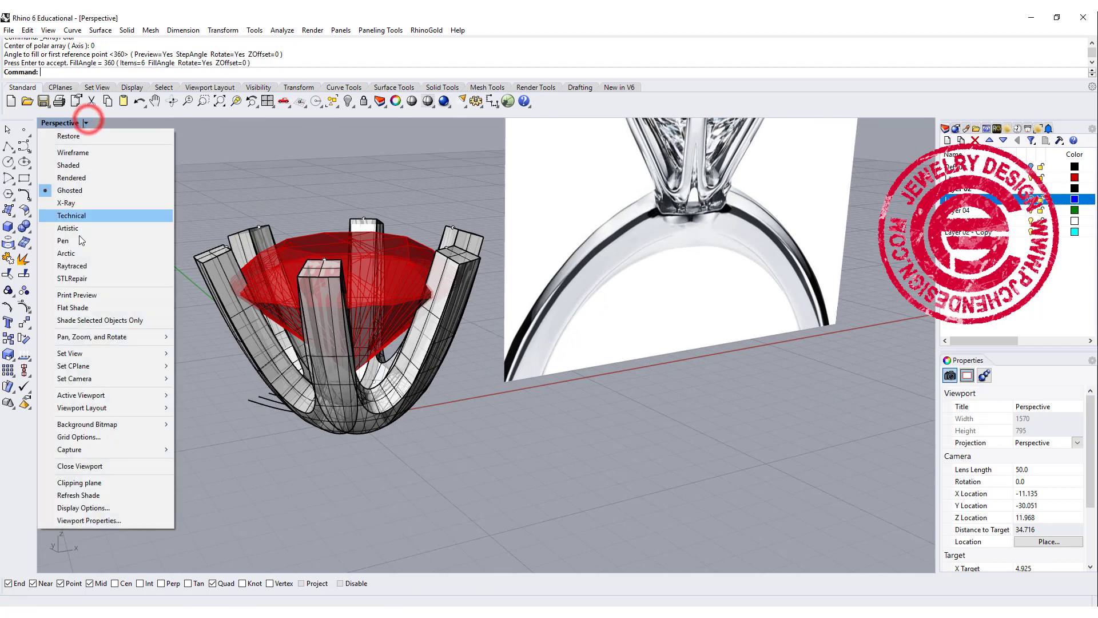
{"action": "left_click", "coordinate": [71, 178]}
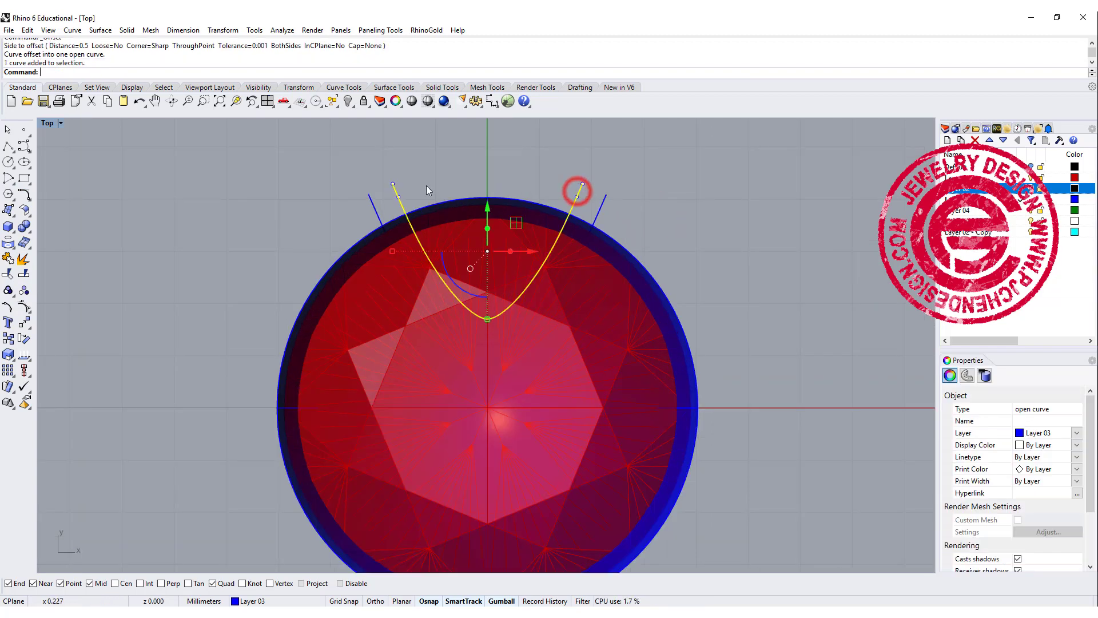
Rebuild the offset curve and extend both its ends with straight line segments.
{"action": "type", "text": "Rebuild"}
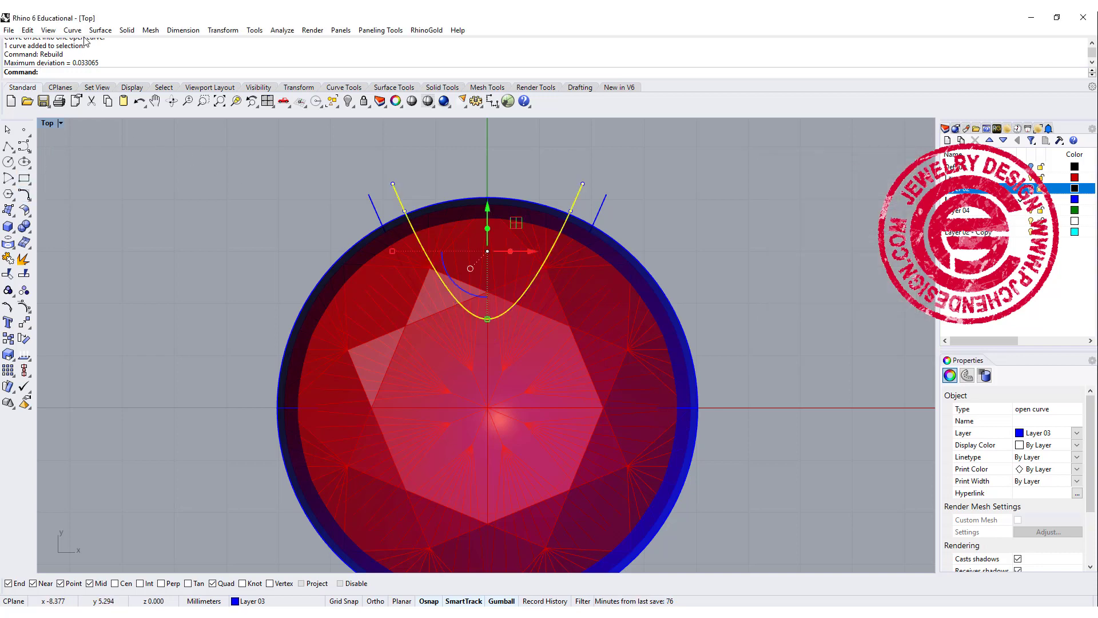
{"action": "left_click", "coordinate": [70, 30]}
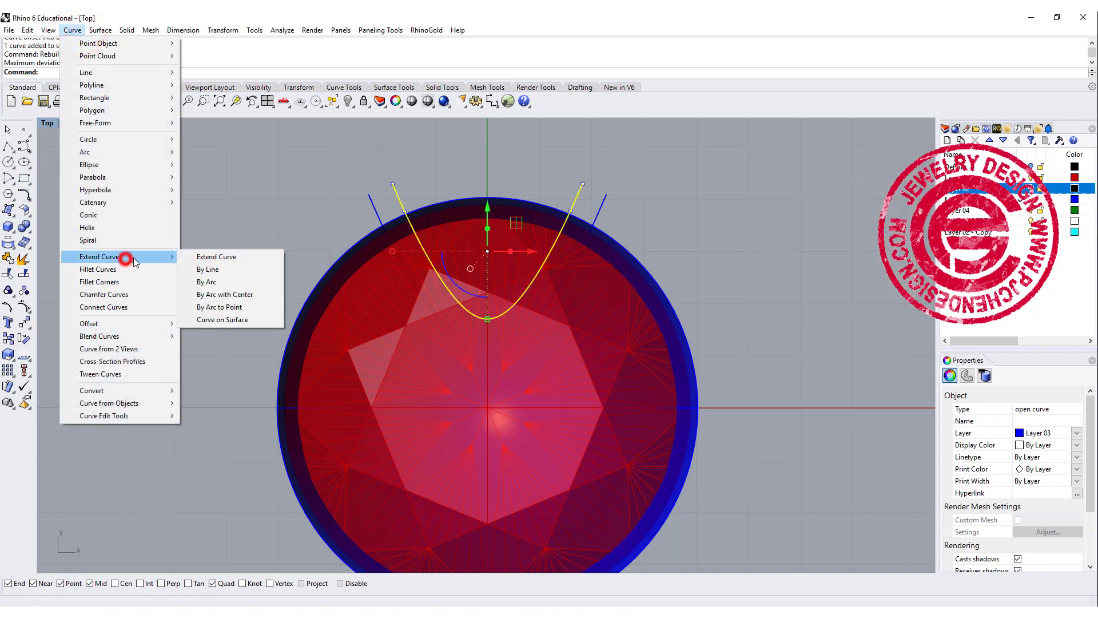
{"action": "left_click", "coordinate": [207, 269]}
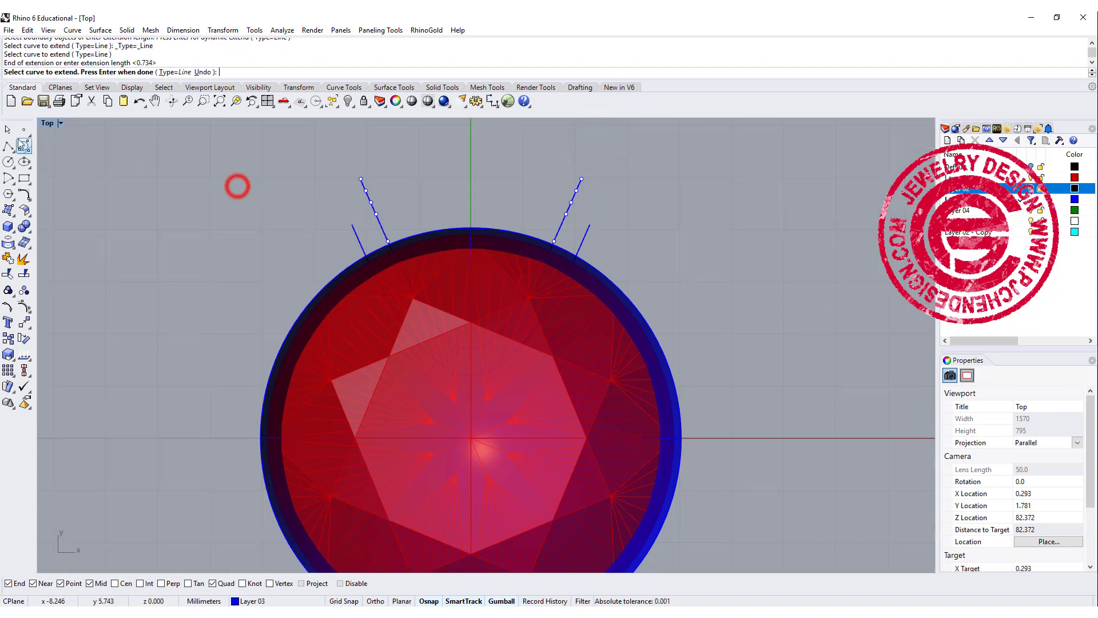
{"action": "left_click", "coordinate": [361, 175]}
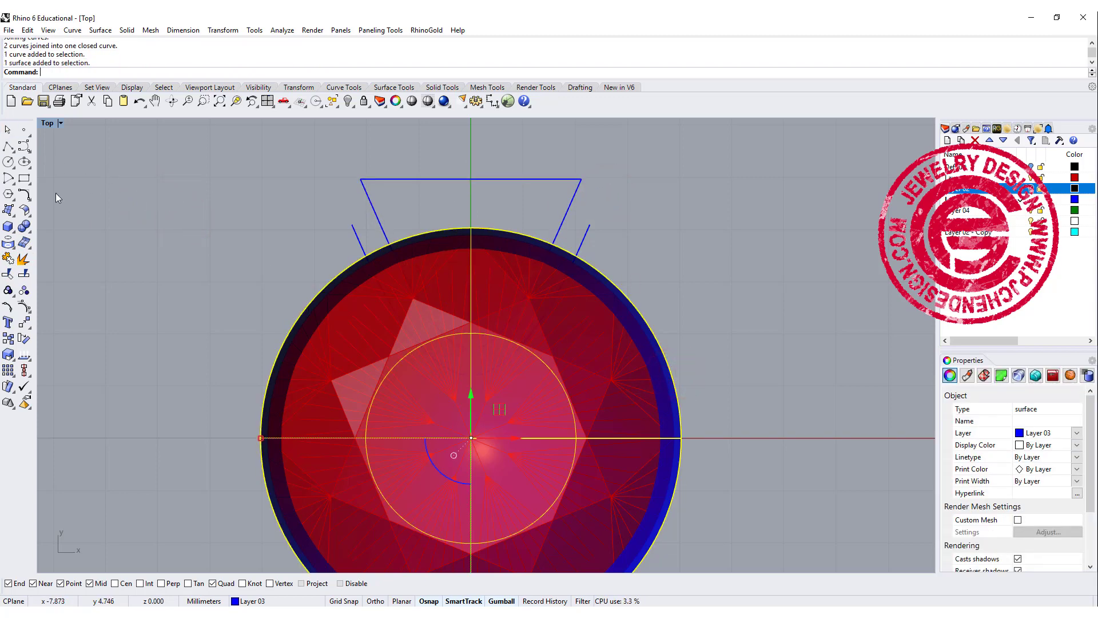
Offset the blue shell into a solid 1 thick, then extrude the closed cutter outline straight.
{"action": "left_click", "coordinate": [9, 209]}
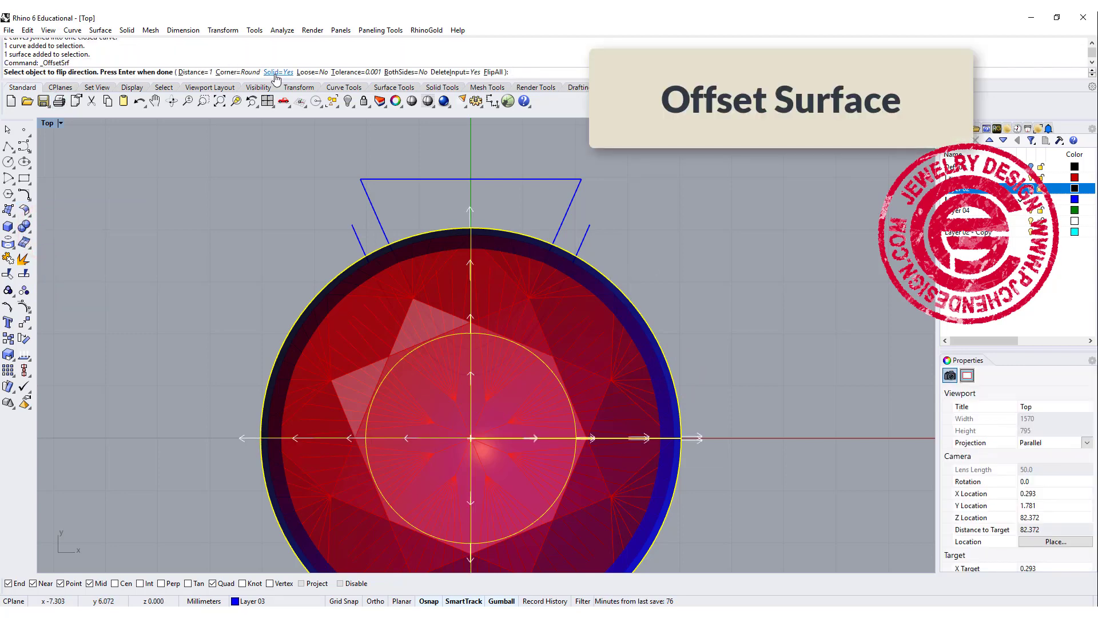
{"action": "left_click", "coordinate": [772, 294]}
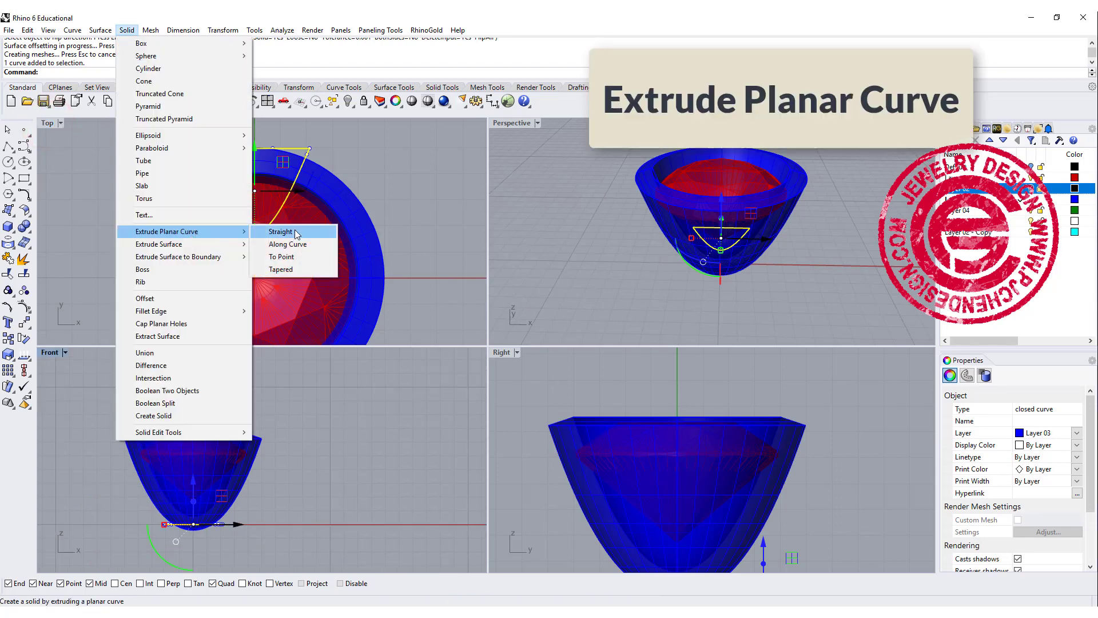
{"action": "left_click", "coordinate": [281, 232]}
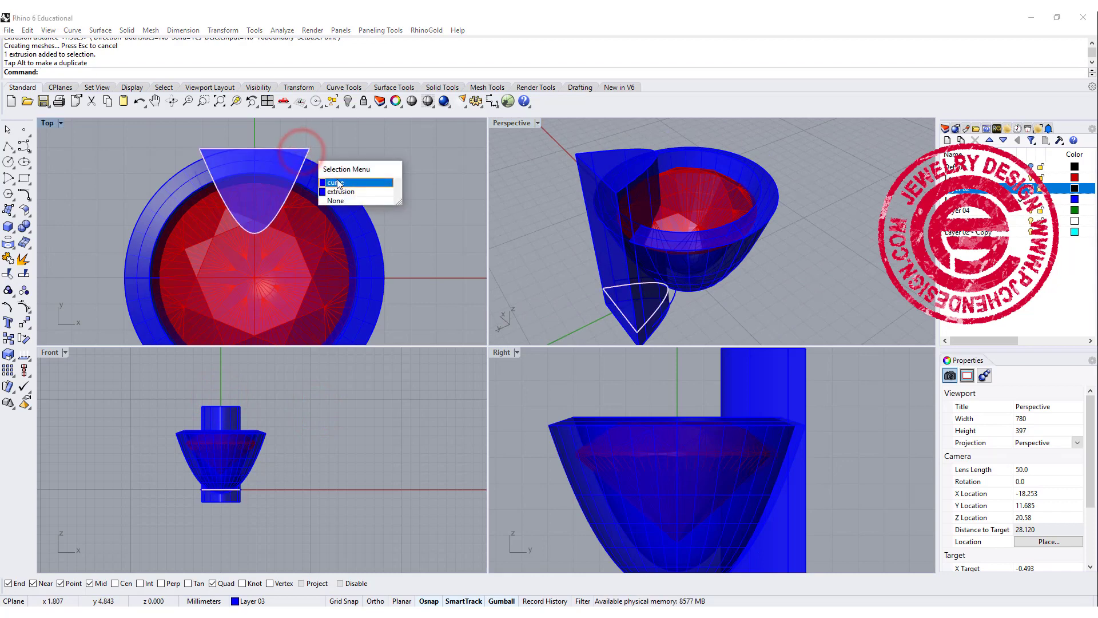
Polar-array the cutter solid about the stone's centre, then undo to rework the prong.
{"action": "left_click", "coordinate": [341, 191]}
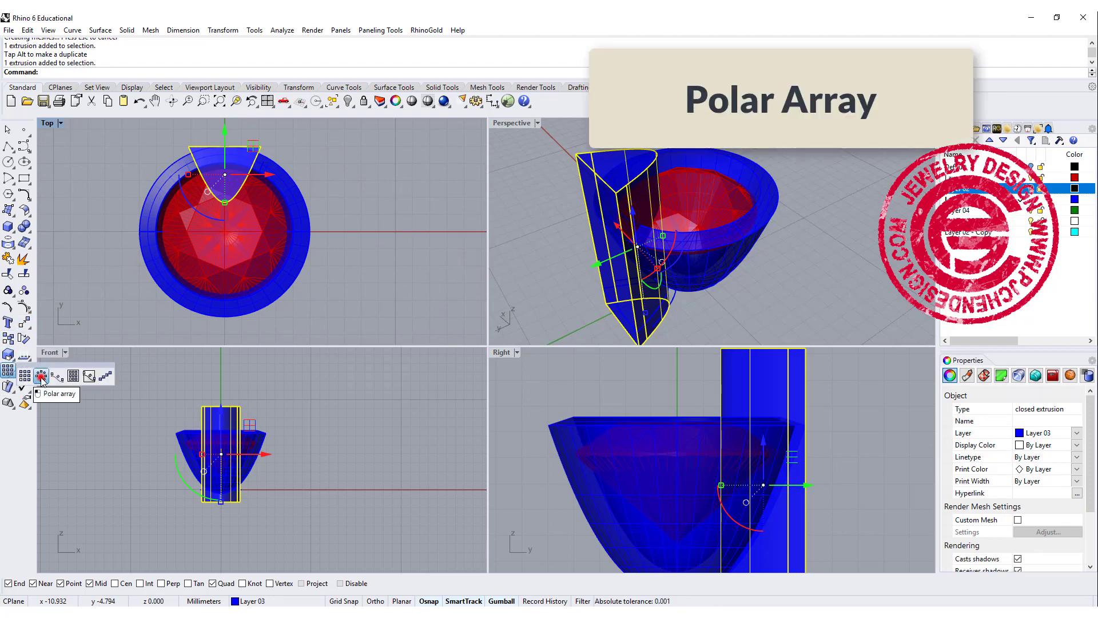
{"action": "left_click", "coordinate": [43, 377]}
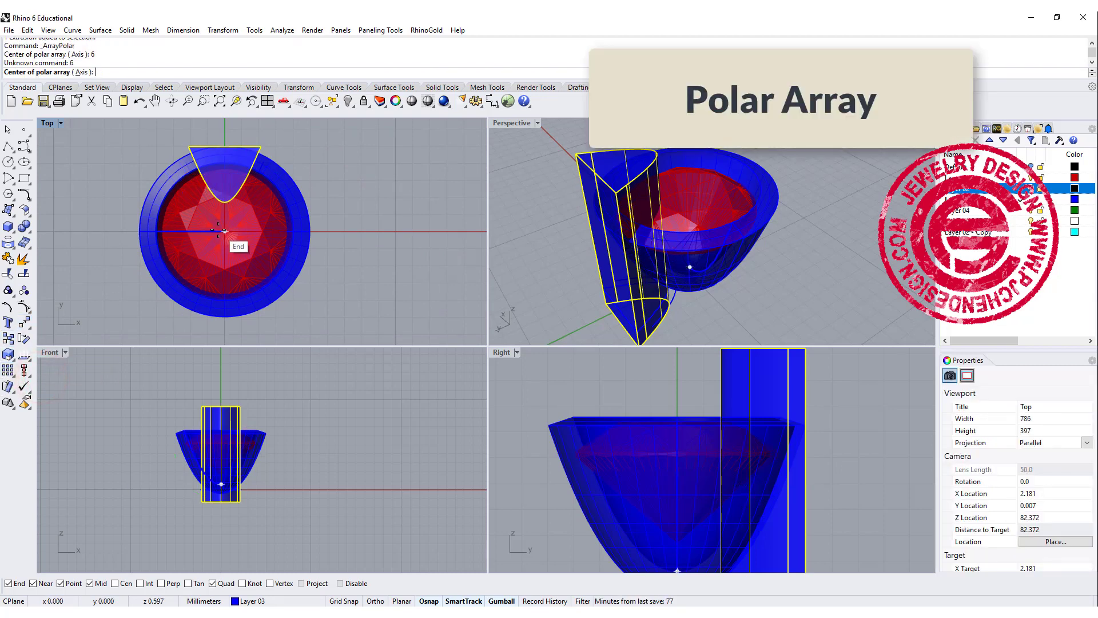
{"action": "left_click", "coordinate": [224, 231]}
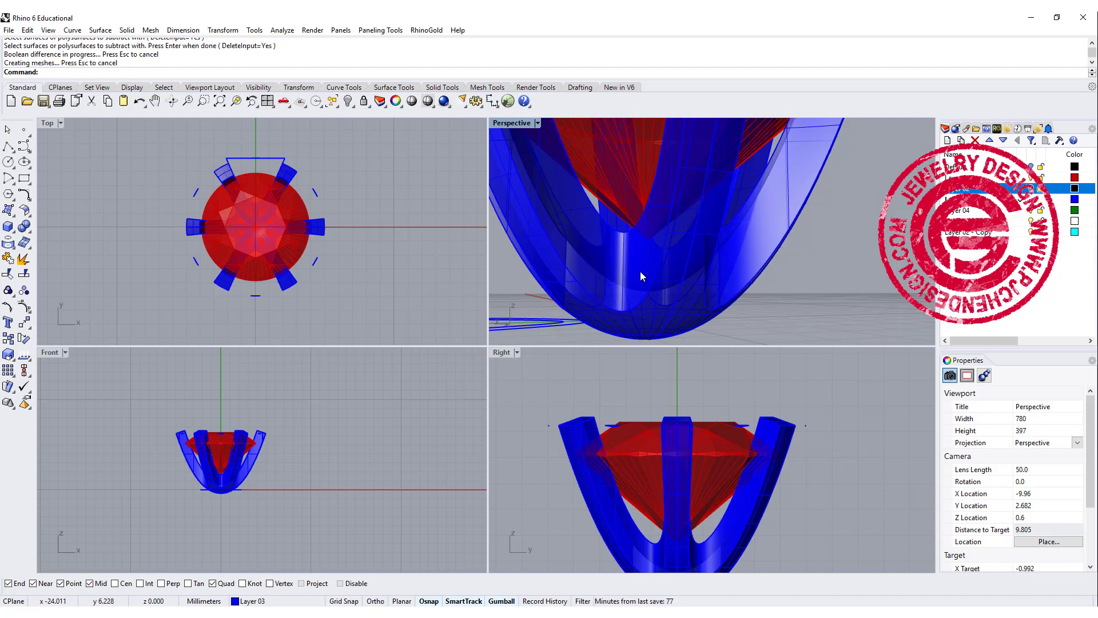
{"action": "key", "text": "ctrl+z"}
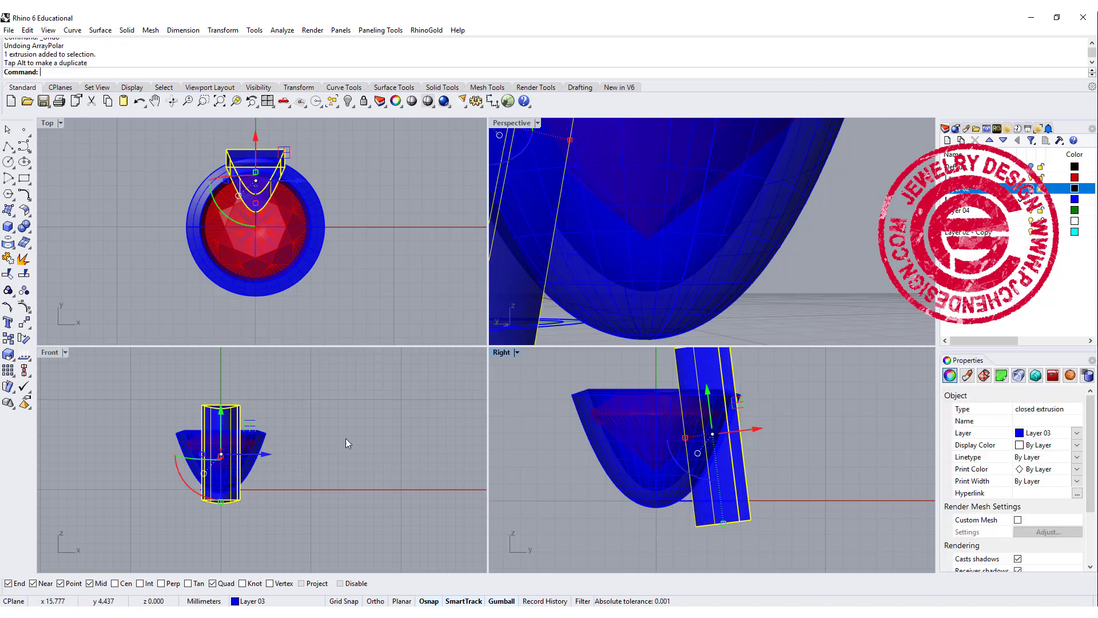
{"action": "mouse_move", "coordinate": [160, 298]}
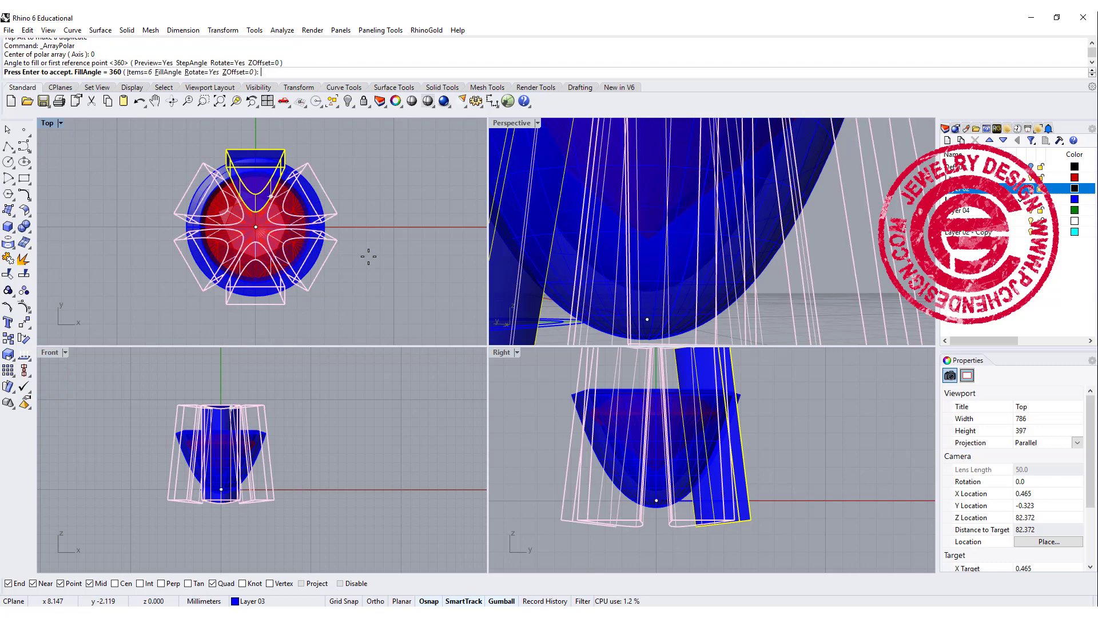
Accept the six-copy array of the tilted cutter and orbit to check the cut collar gaps.
{"action": "key", "text": "Enter"}
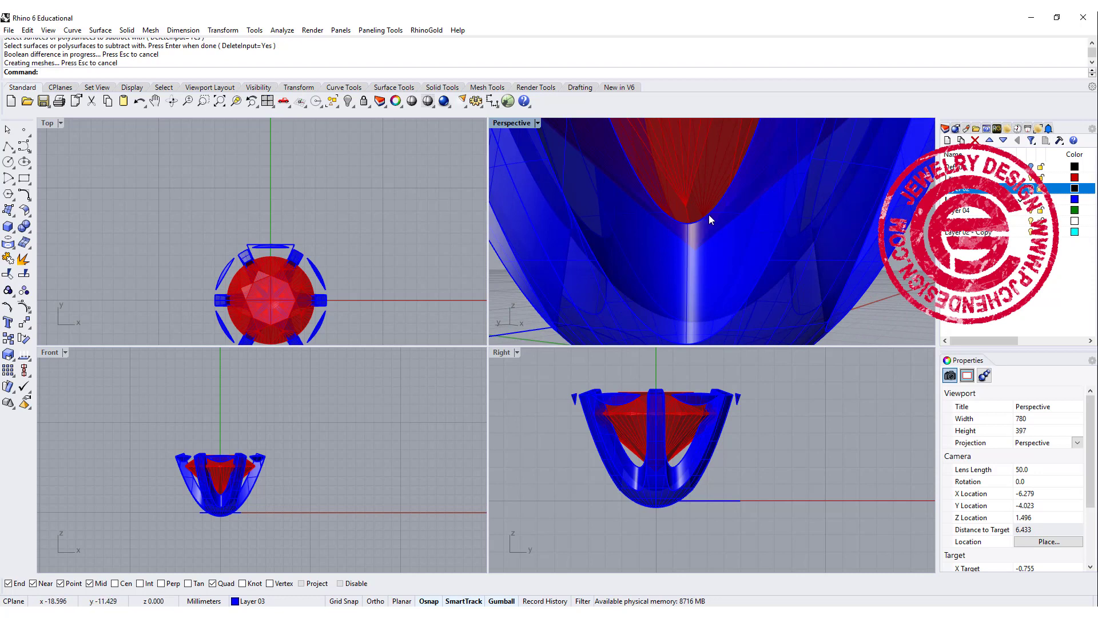
{"action": "scroll", "scroll_direction": "down", "scroll_amount": 3}
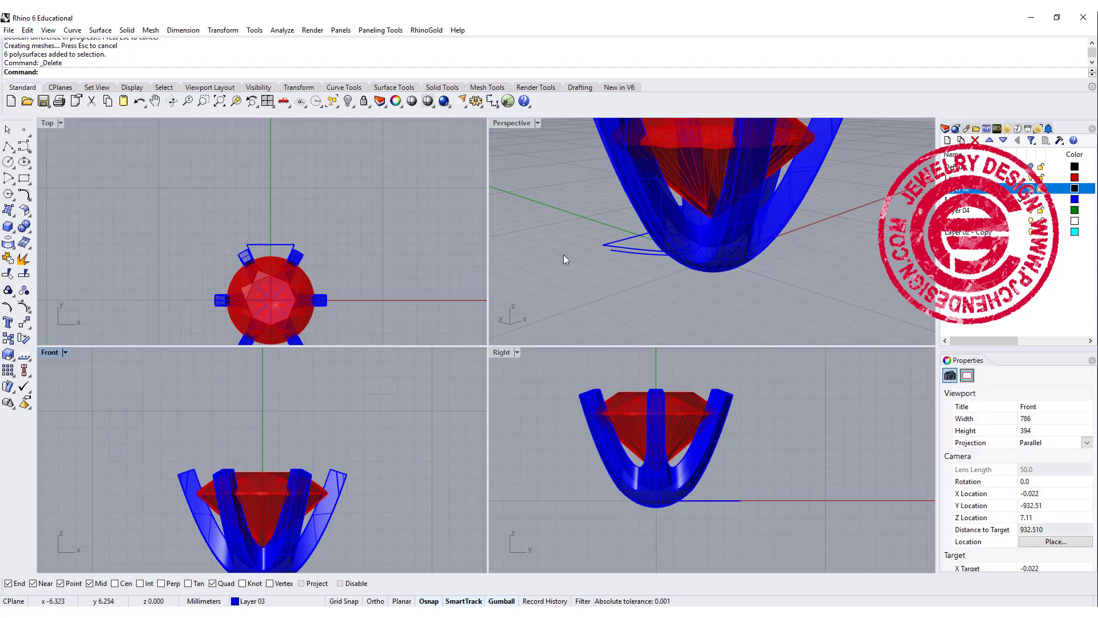
{"action": "left_click_drag", "start_coordinate": [565, 259], "coordinate": [812, 250]}
{"action": "type", "text": "Dup"}
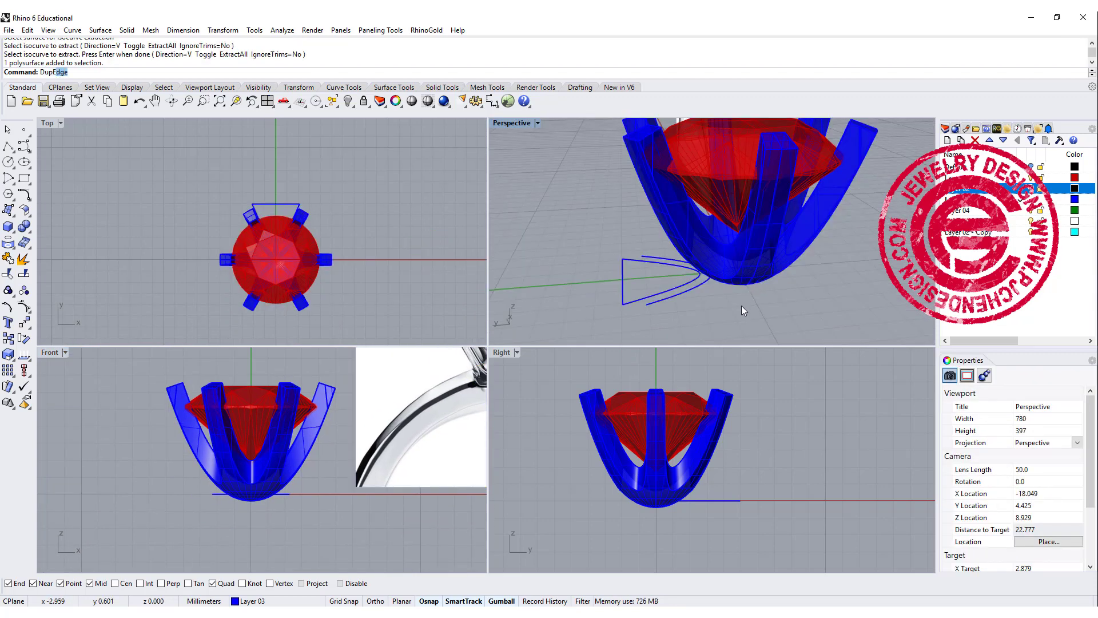
Duplicate the prong's outer edge as a curve and split it to discard the unwanted piece.
{"action": "left_click", "coordinate": [758, 261]}
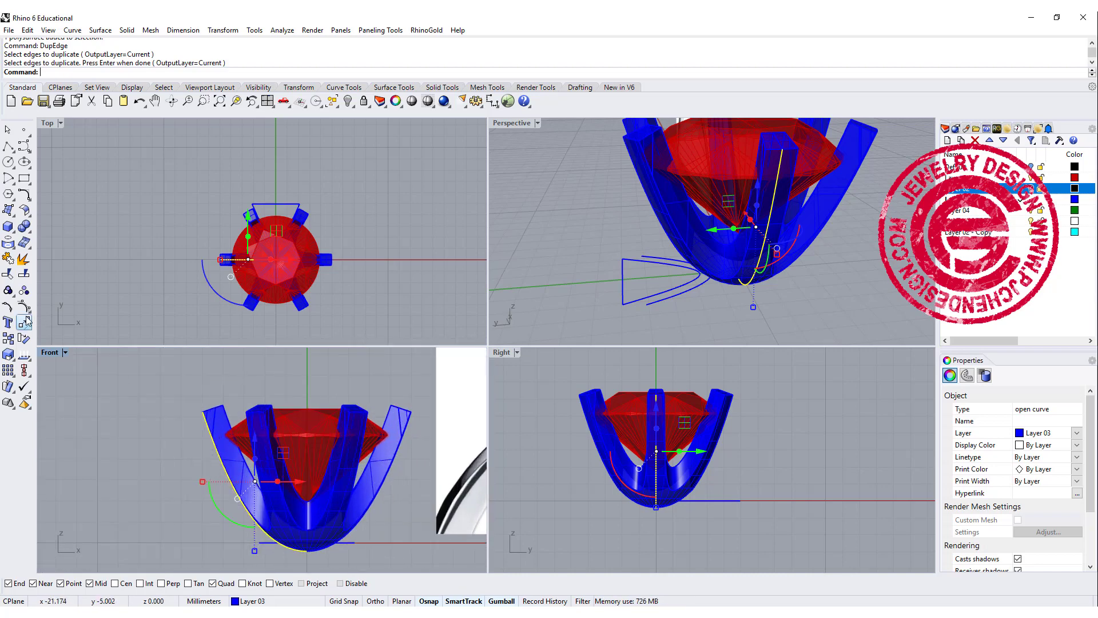
{"action": "left_click", "coordinate": [21, 273]}
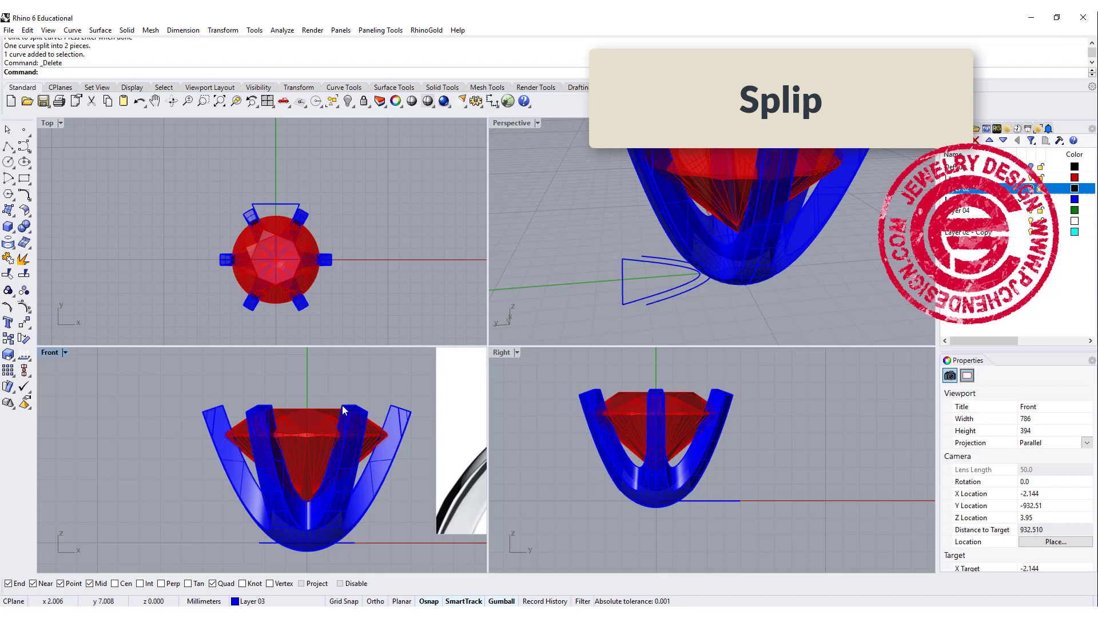
{"action": "left_click", "coordinate": [756, 254]}
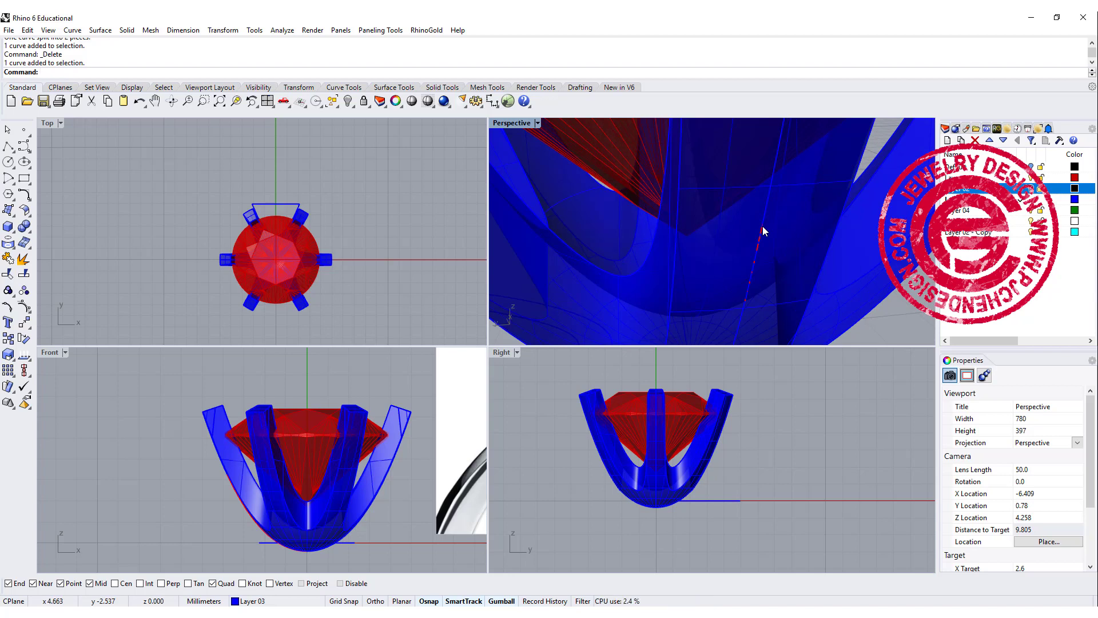
{"action": "mouse_move", "coordinate": [762, 235]}
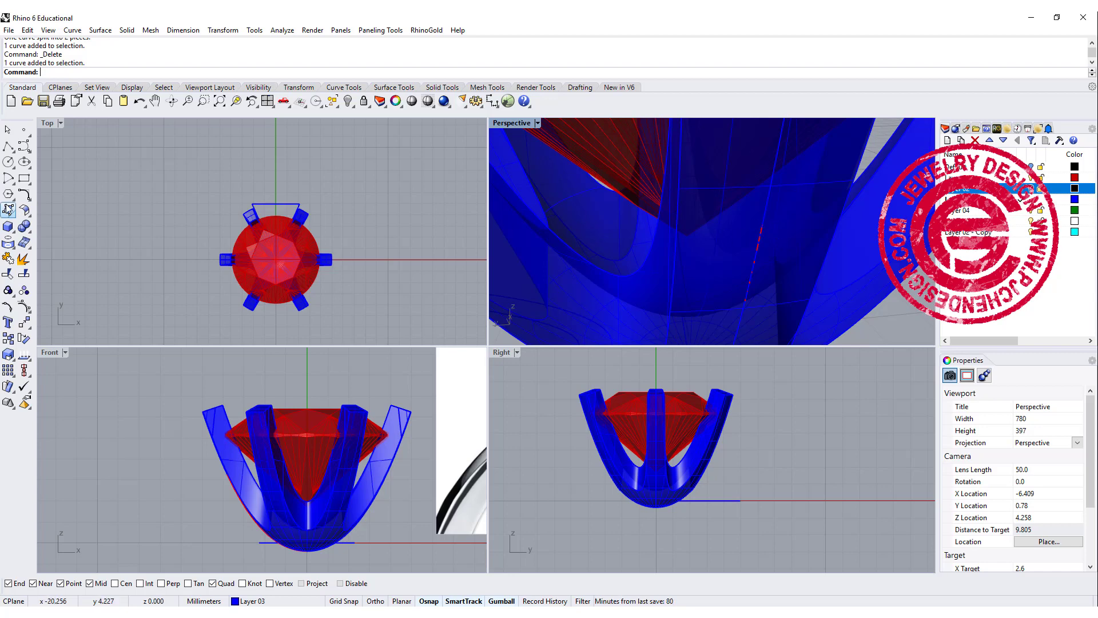
{"action": "mouse_move", "coordinate": [9, 147]}
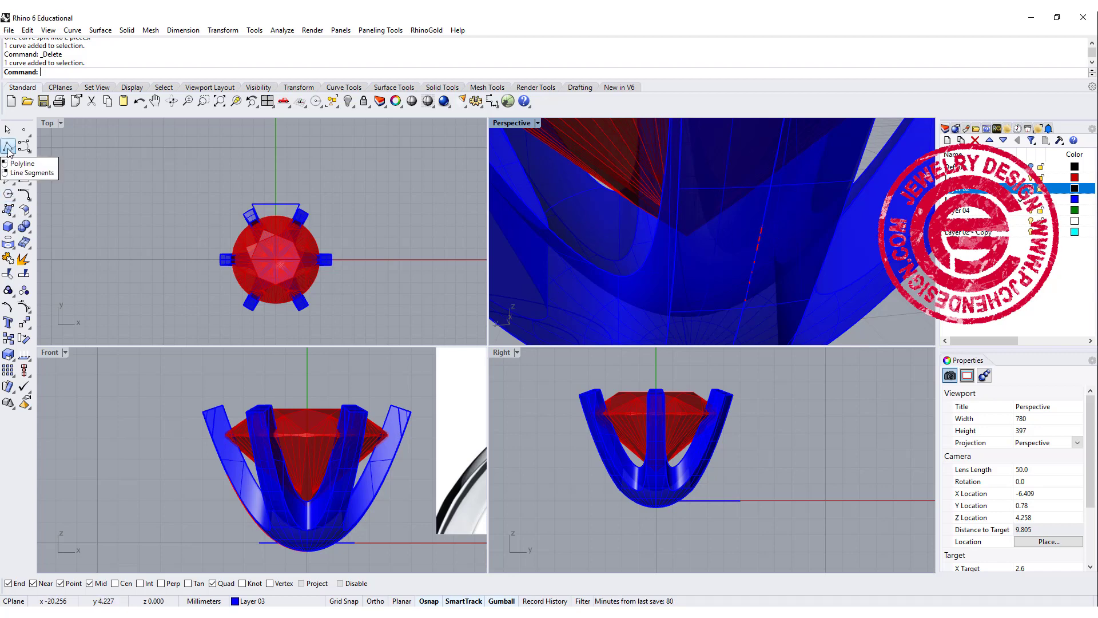
Extend the split edge curve by a straight line past the prong top in the Front view.
{"action": "left_click", "coordinate": [71, 30]}
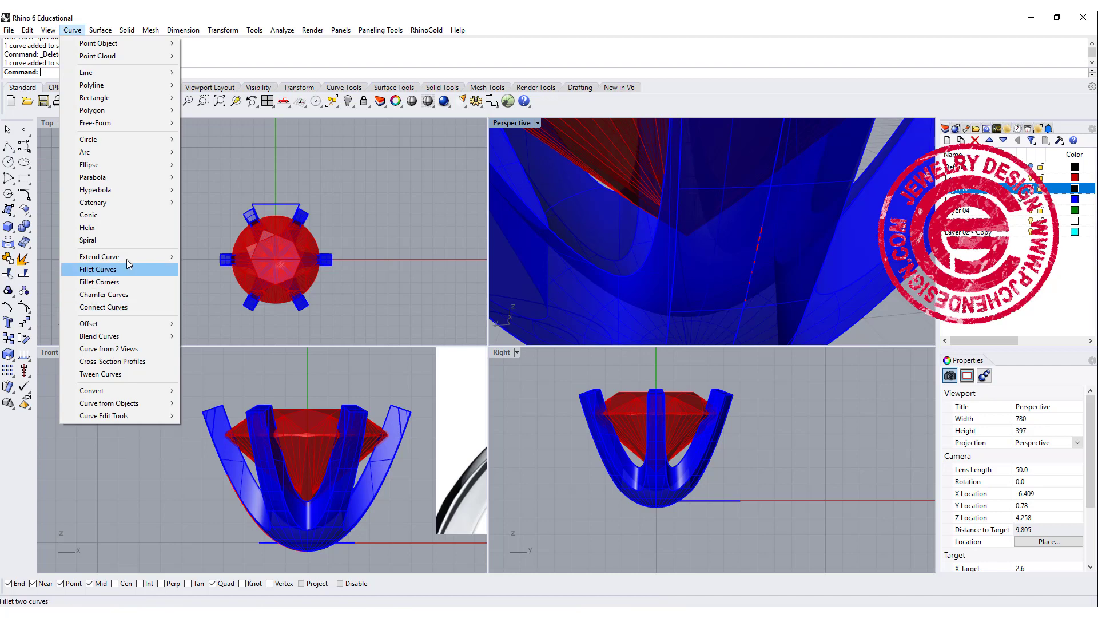
{"action": "mouse_move", "coordinate": [99, 256]}
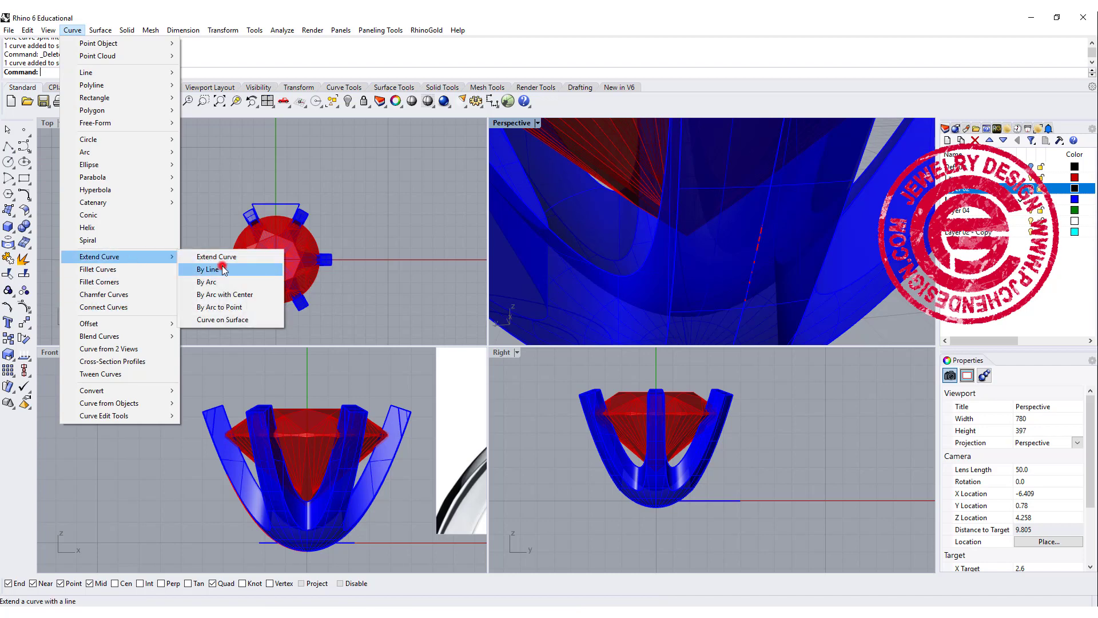
{"action": "left_click", "coordinate": [208, 269]}
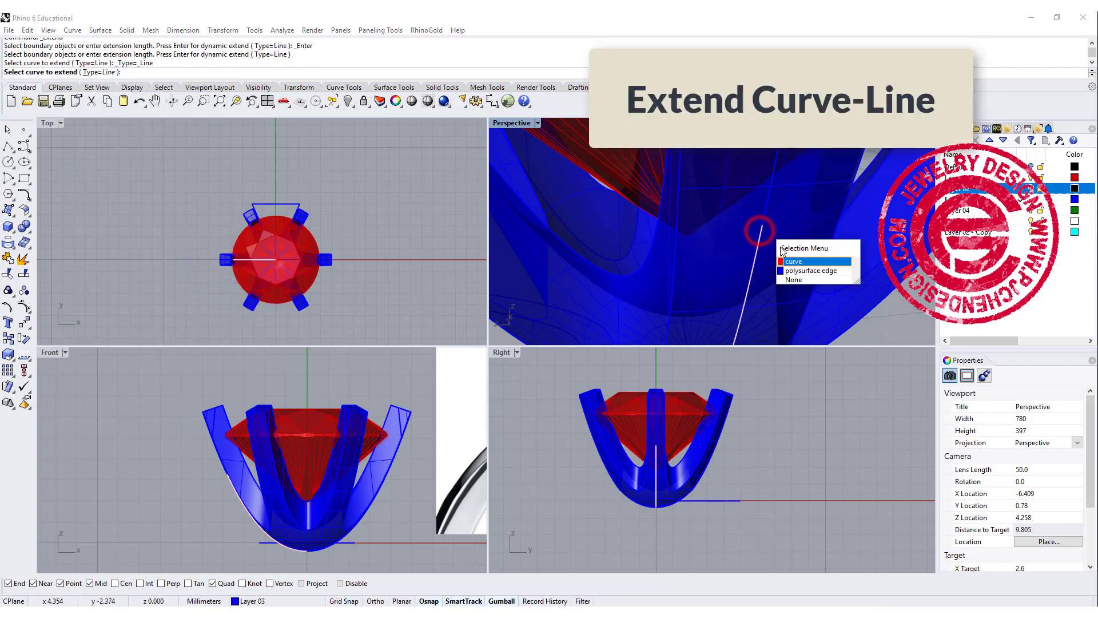
{"action": "left_click", "coordinate": [794, 260]}
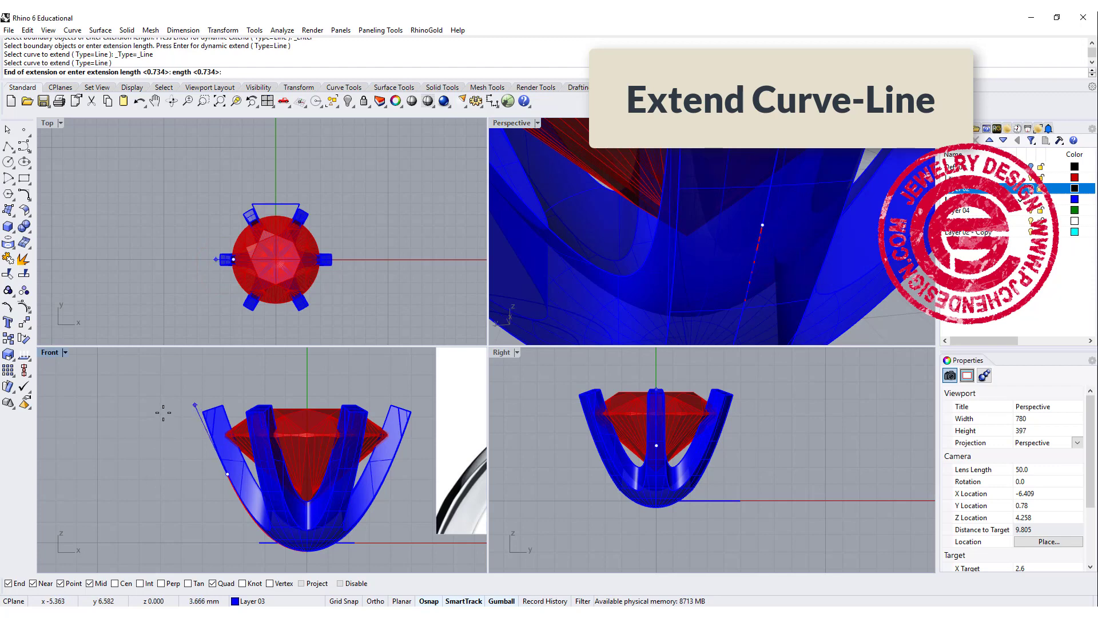
{"action": "left_click", "coordinate": [199, 409]}
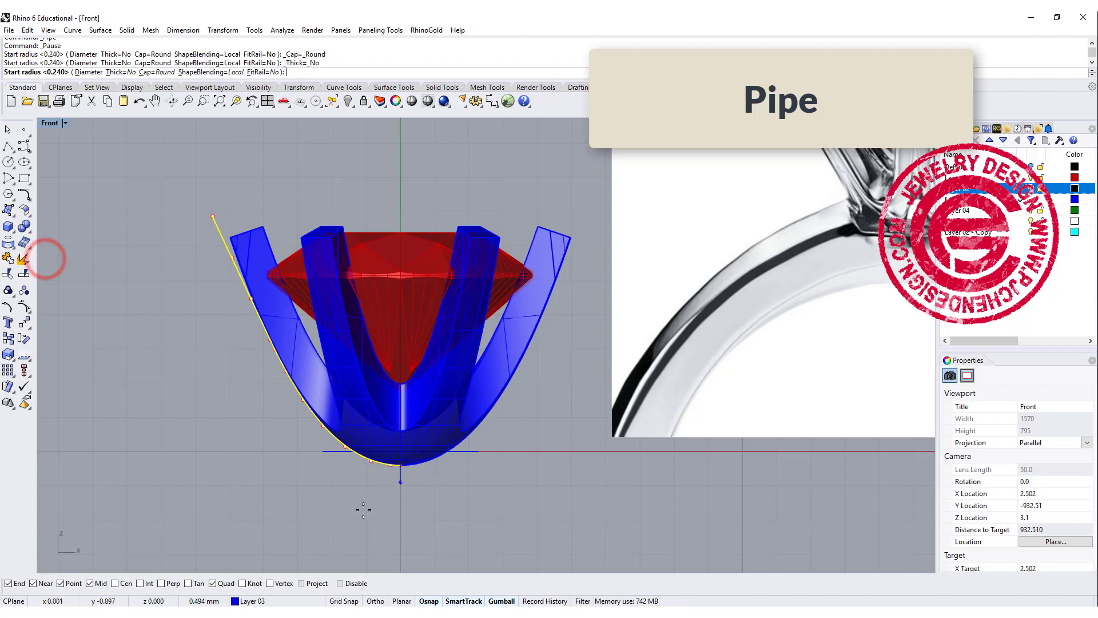
Build a round-capped pipe along the extended curve and start subtracting it from the setting.
{"action": "scroll", "scroll_direction": "down", "scroll_amount": 3}
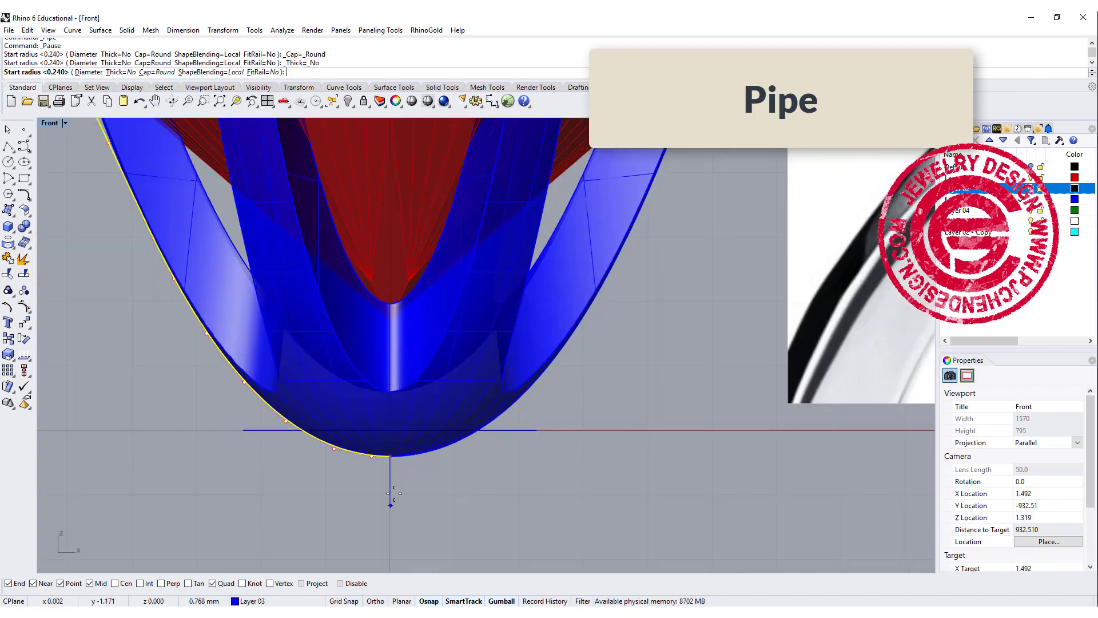
{"action": "left_click", "coordinate": [390, 500]}
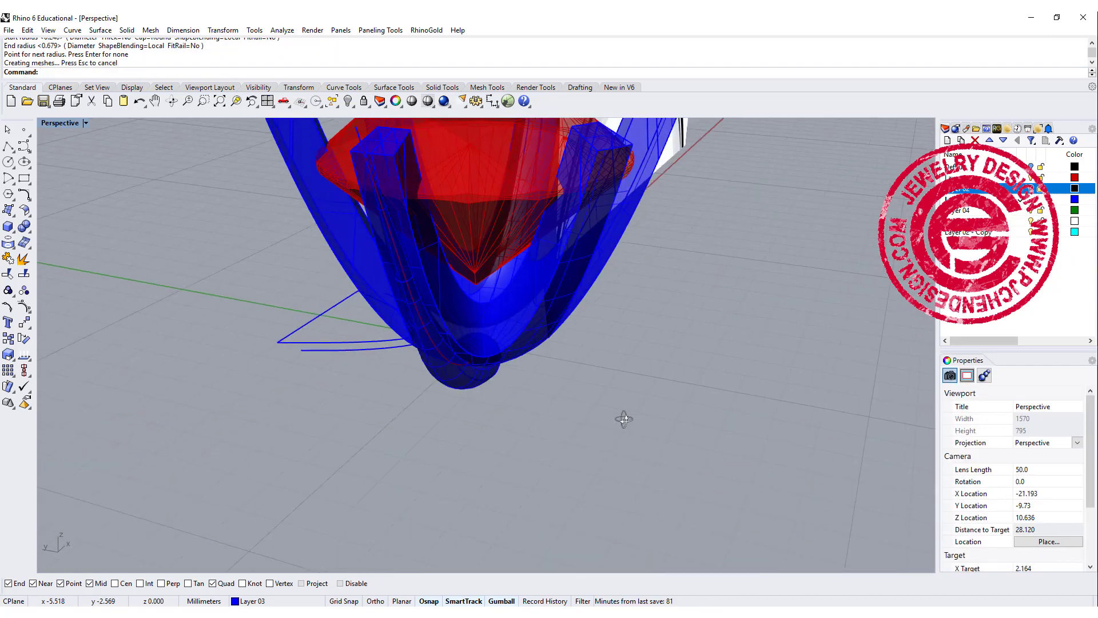
{"action": "left_click", "coordinate": [9, 228]}
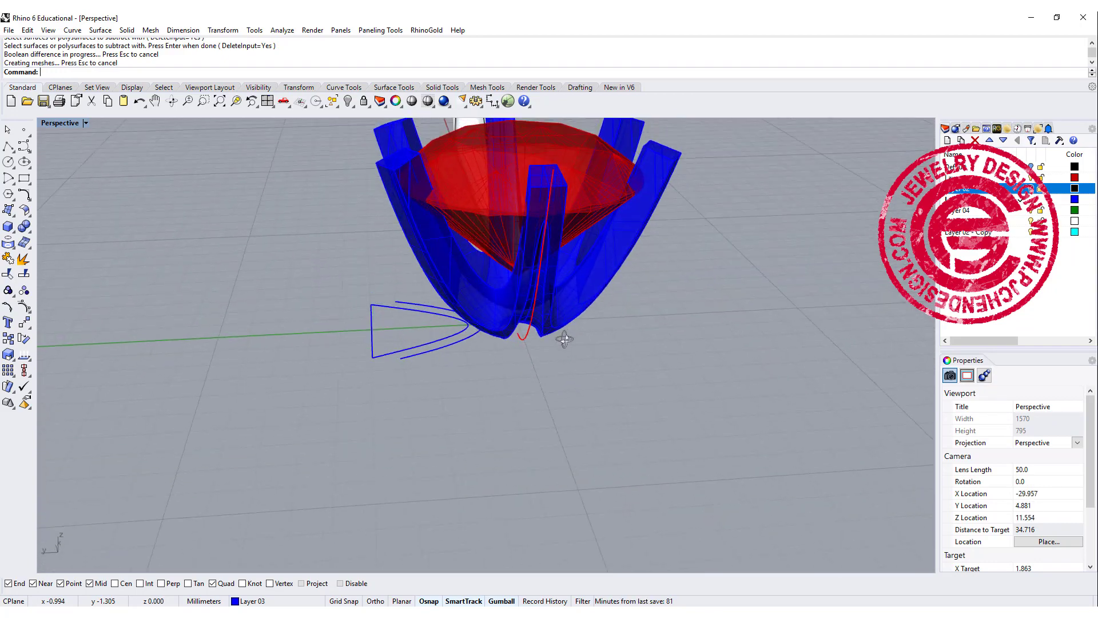
{"action": "left_click_drag", "start_coordinate": [565, 338], "coordinate": [548, 373]}
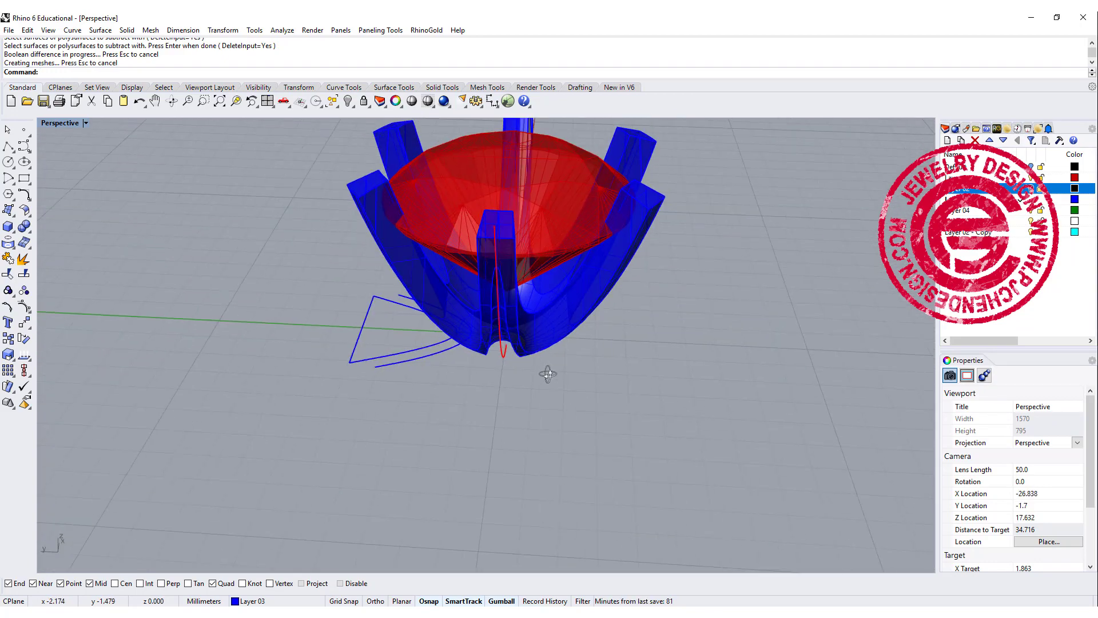
{"action": "key", "text": "ctrl+z"}
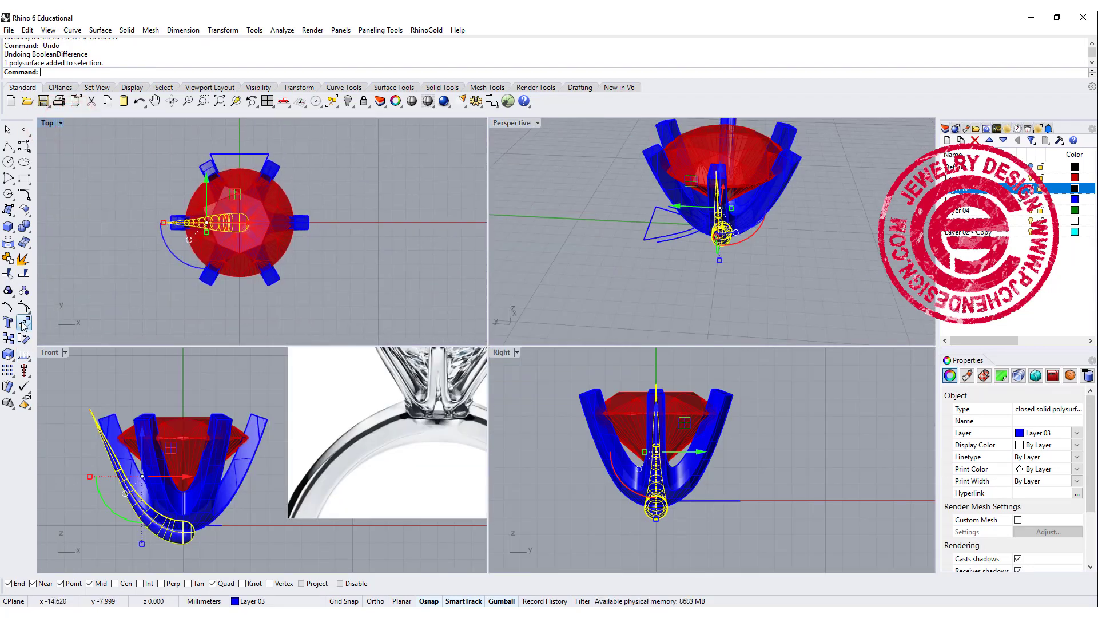
{"action": "left_click", "coordinate": [23, 323]}
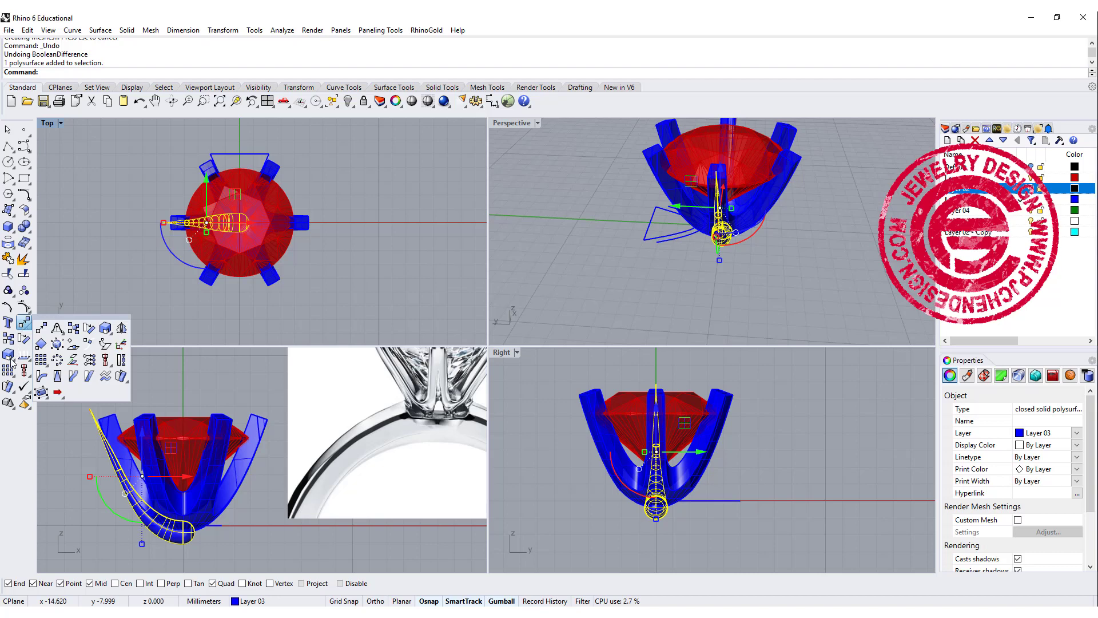